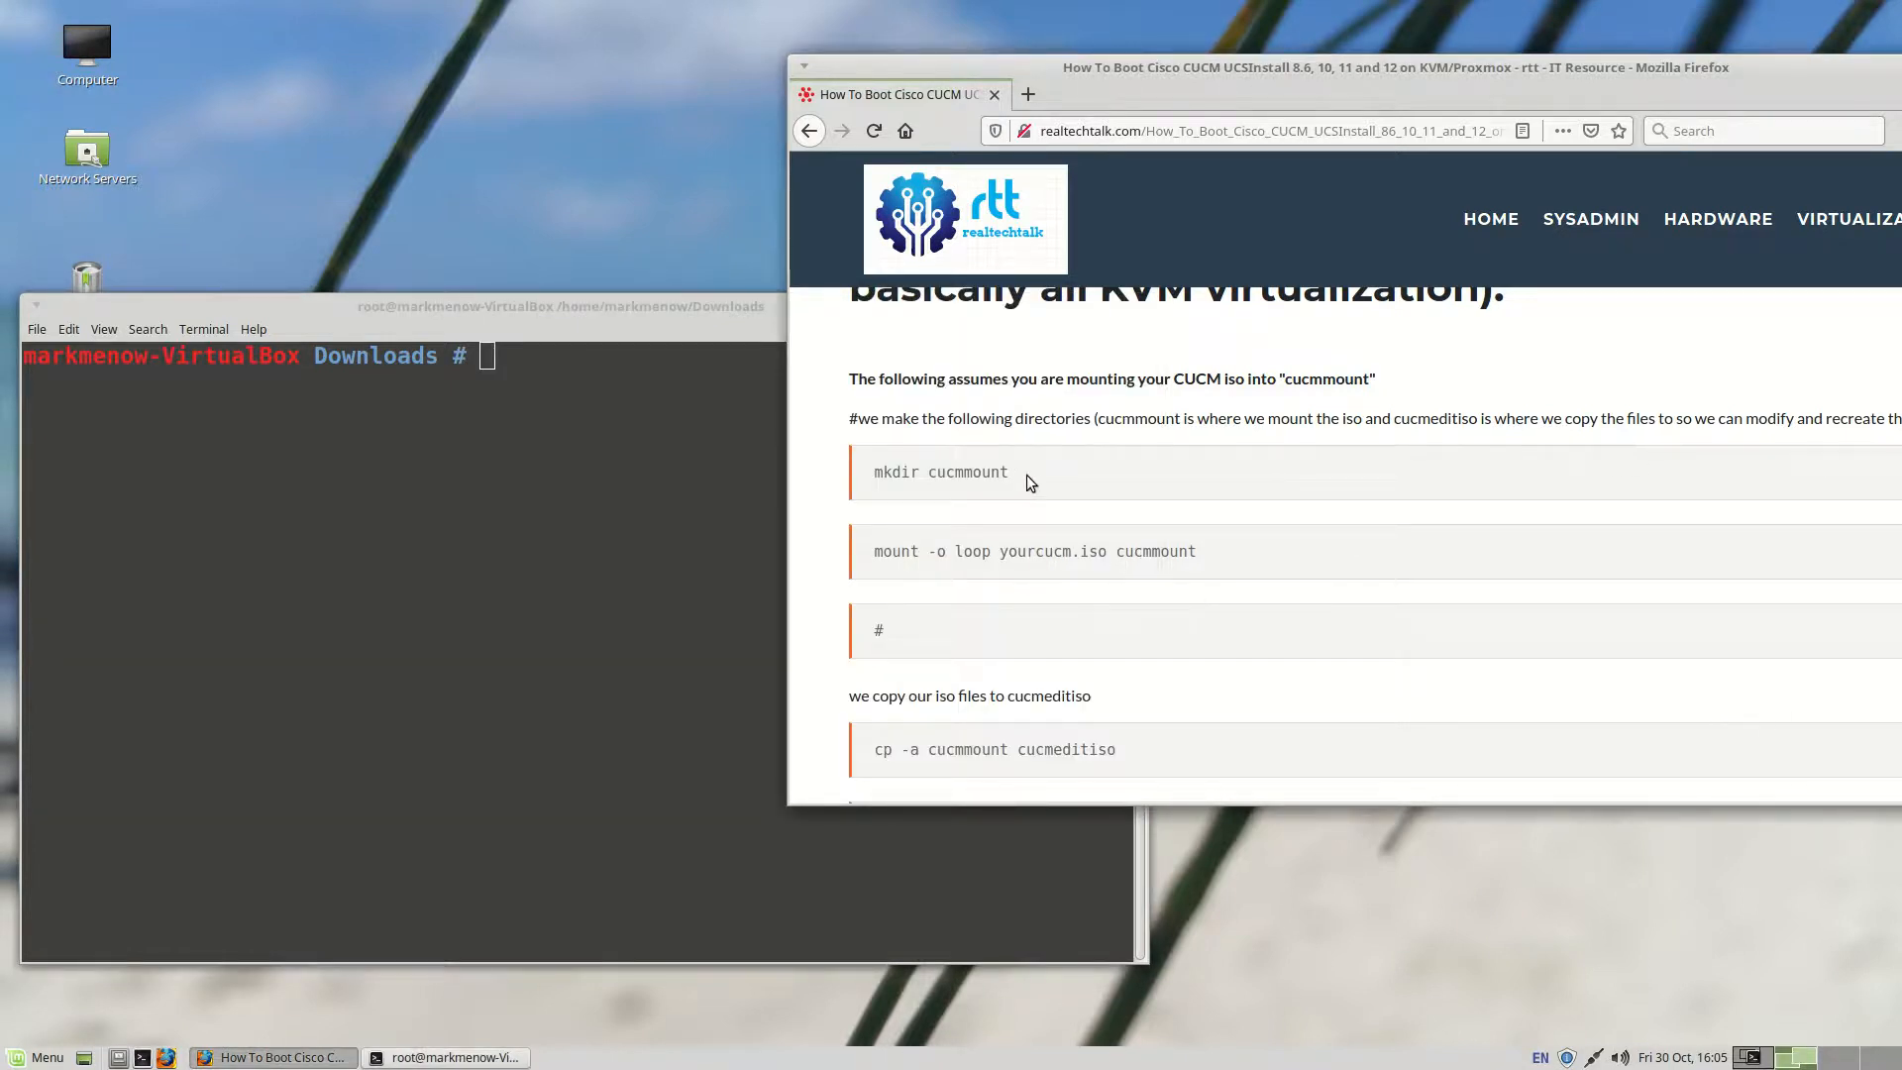
Step: Run mkdir cucmmount, then loop-mount the CUCM installer ISO onto cucmmount, copying both commands from the guide
double_click(938, 471)
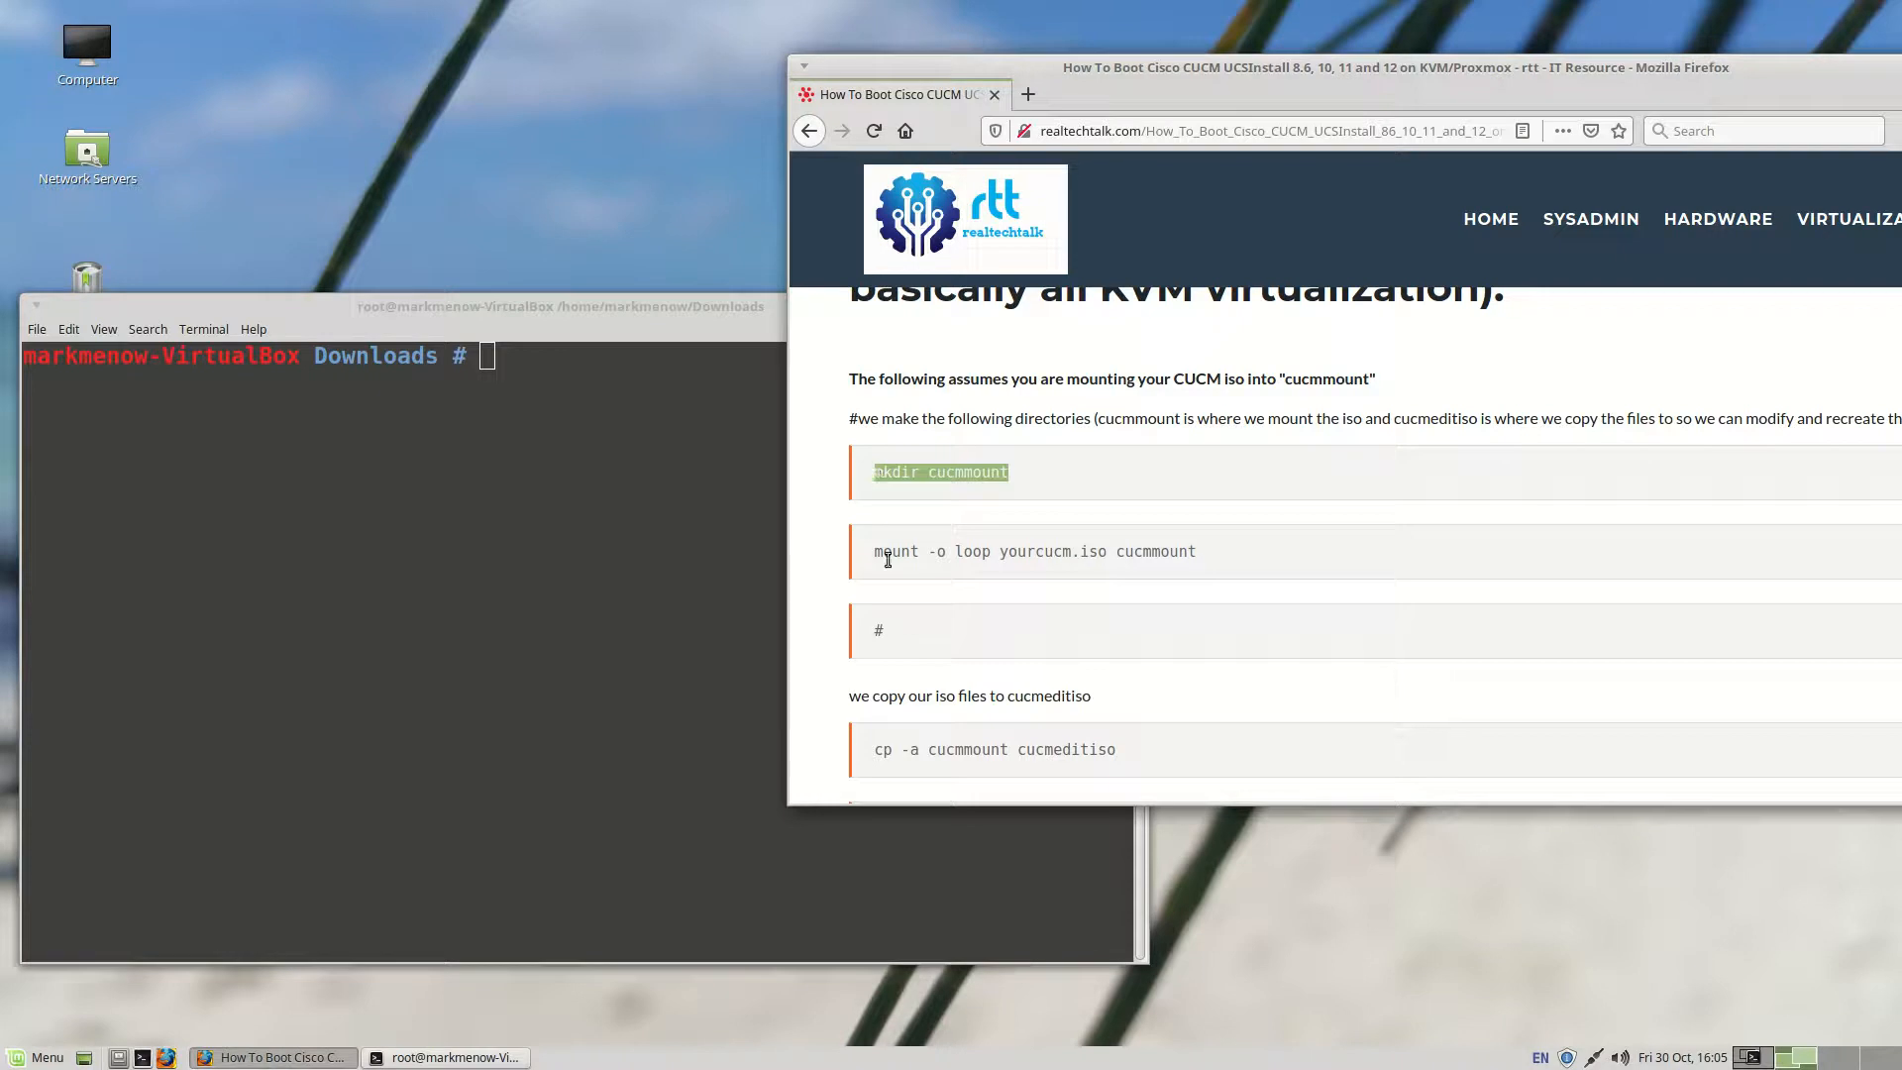
mouse_move(646, 502)
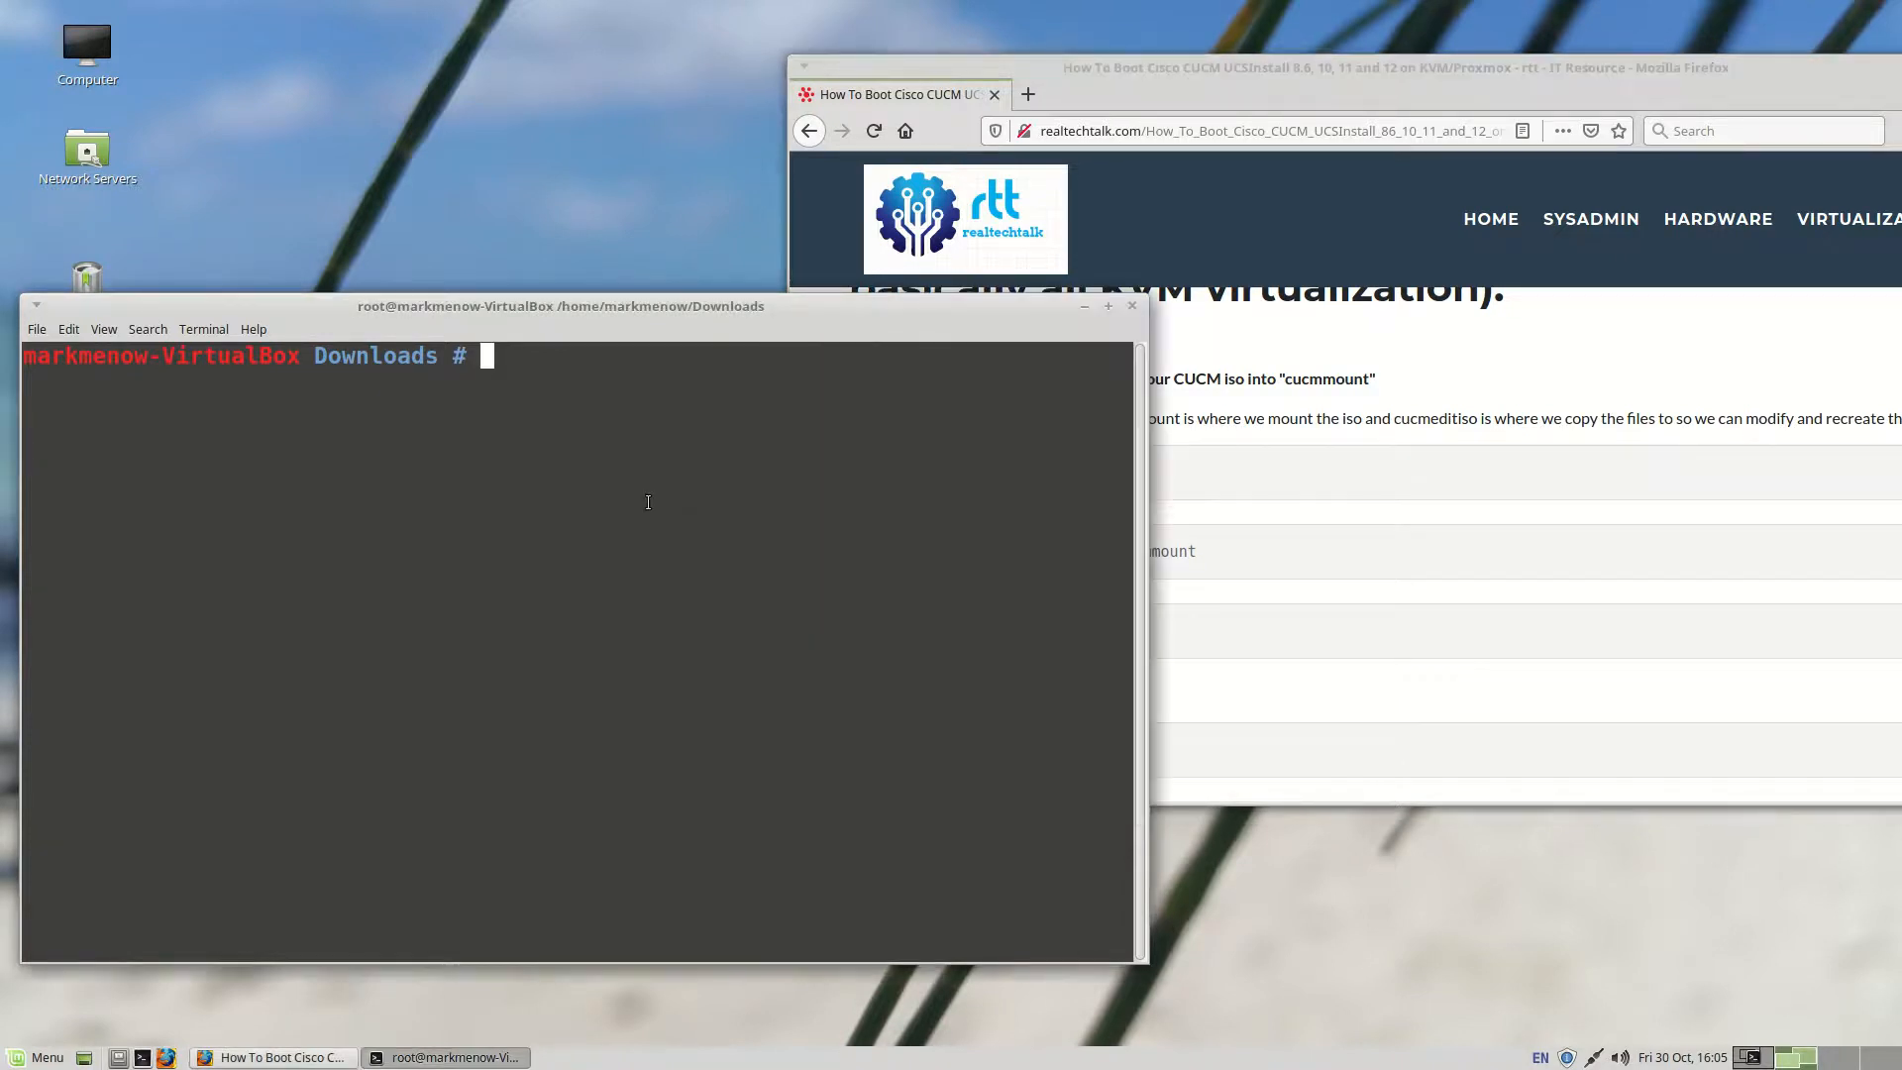
type("mkdir cucmmount")
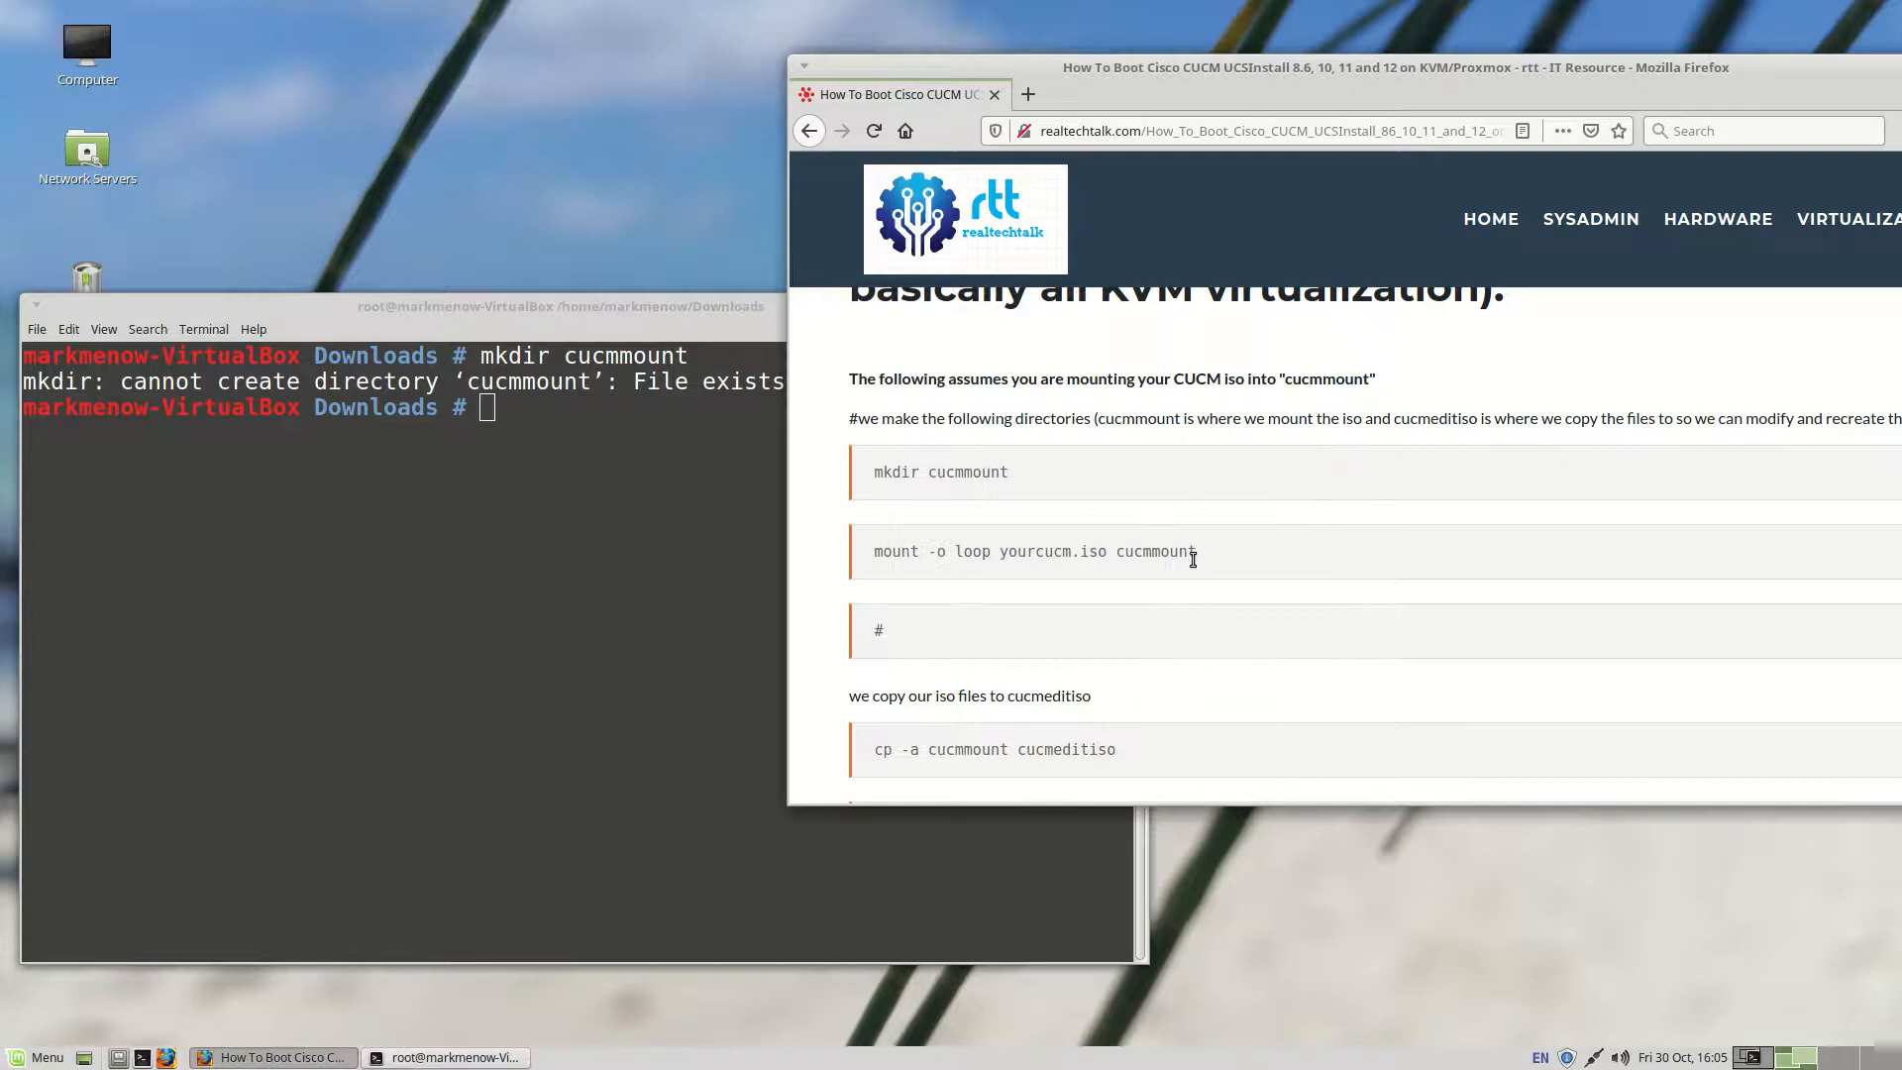
left_click_drag(1091, 551, 1195, 550)
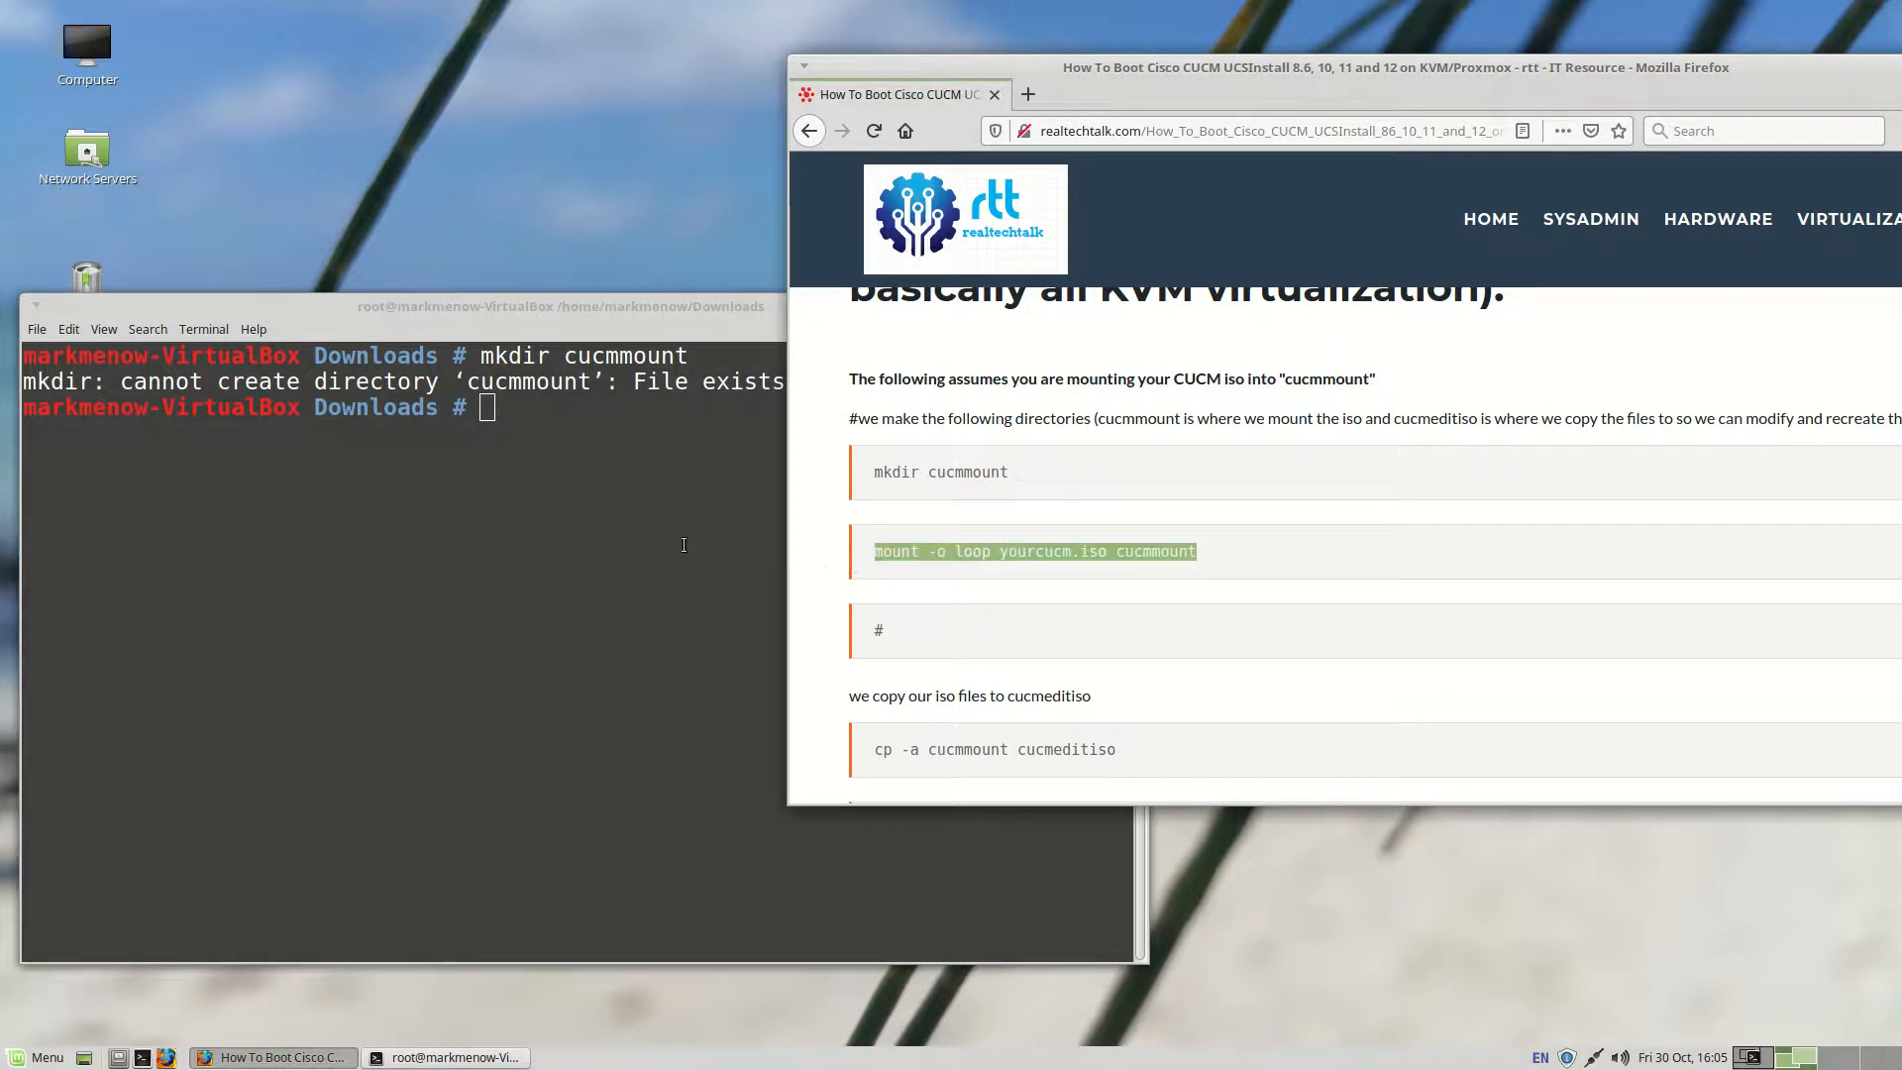
type("mount -o loop yourcucm.iso cucmmount")
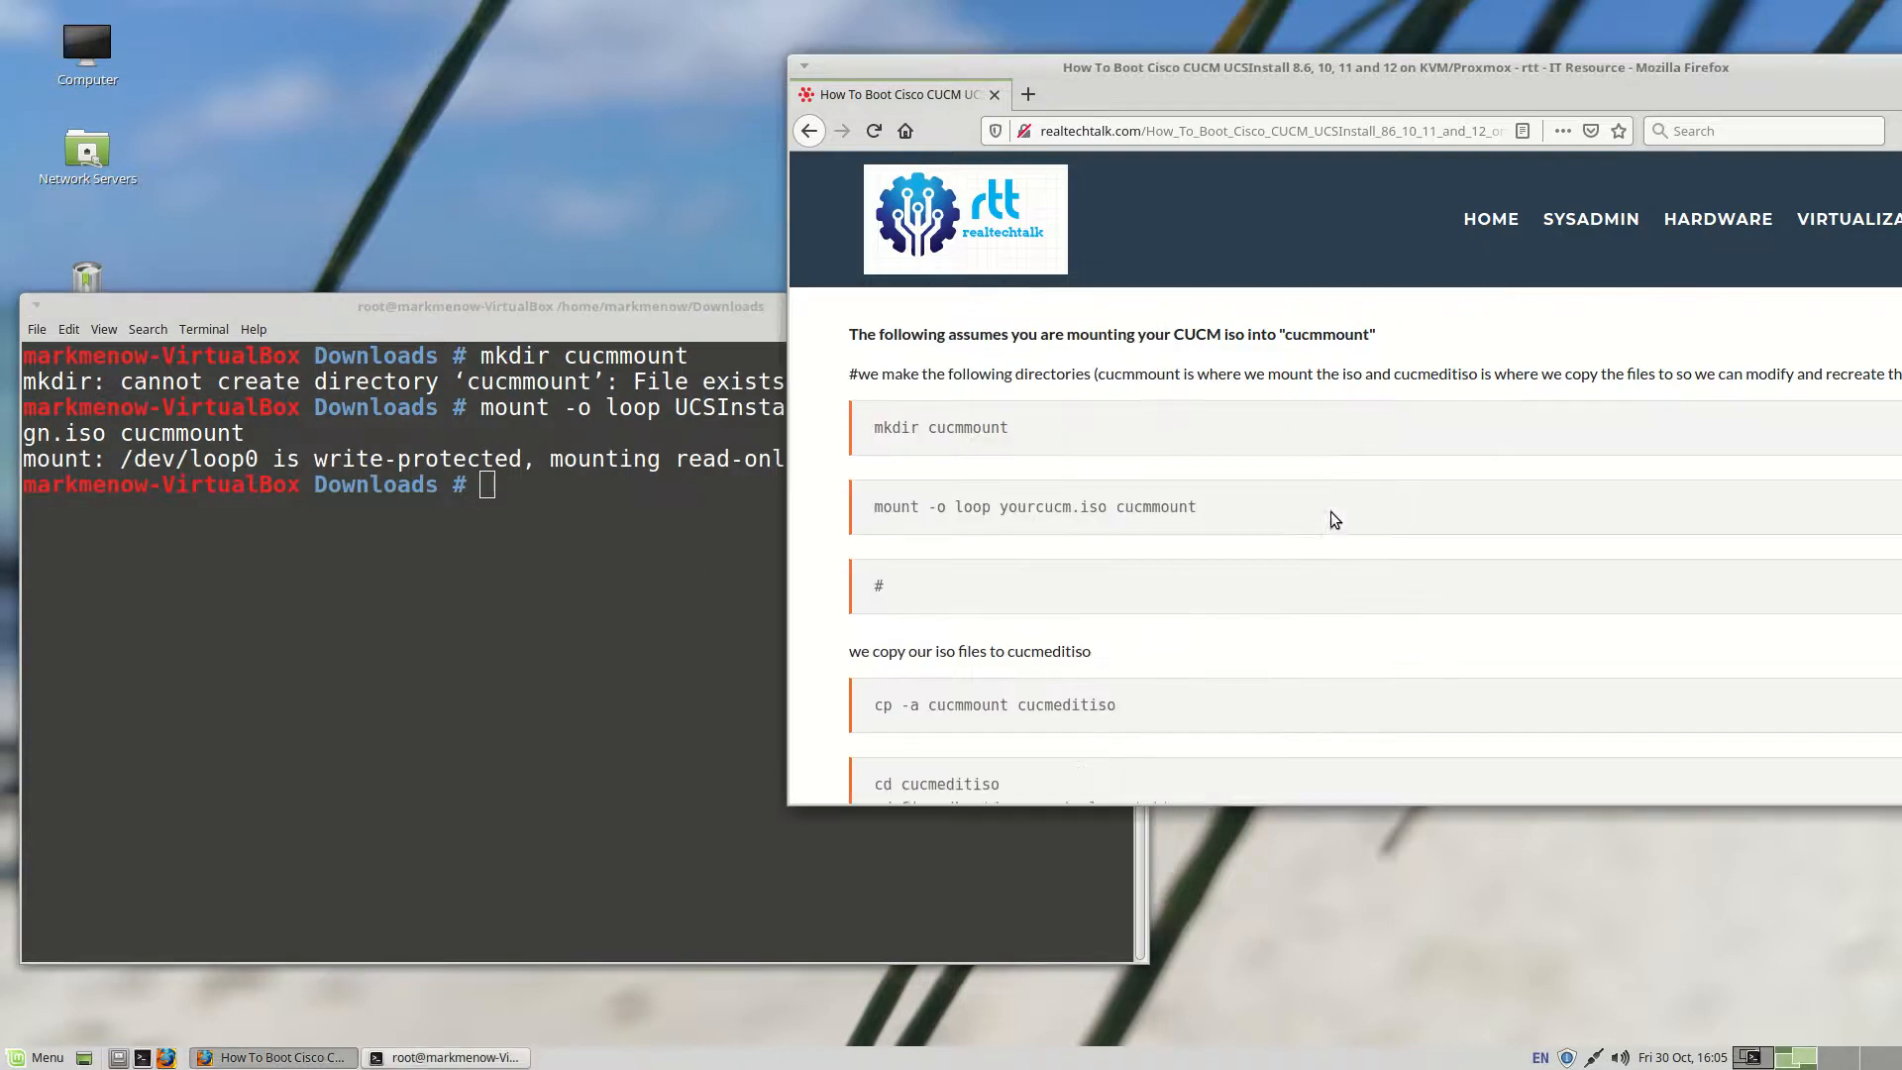
Step: Copy the mounted ISO's files into cucmeditiso with cp -a cucmmount cucmeditiso
scroll("down", 3)
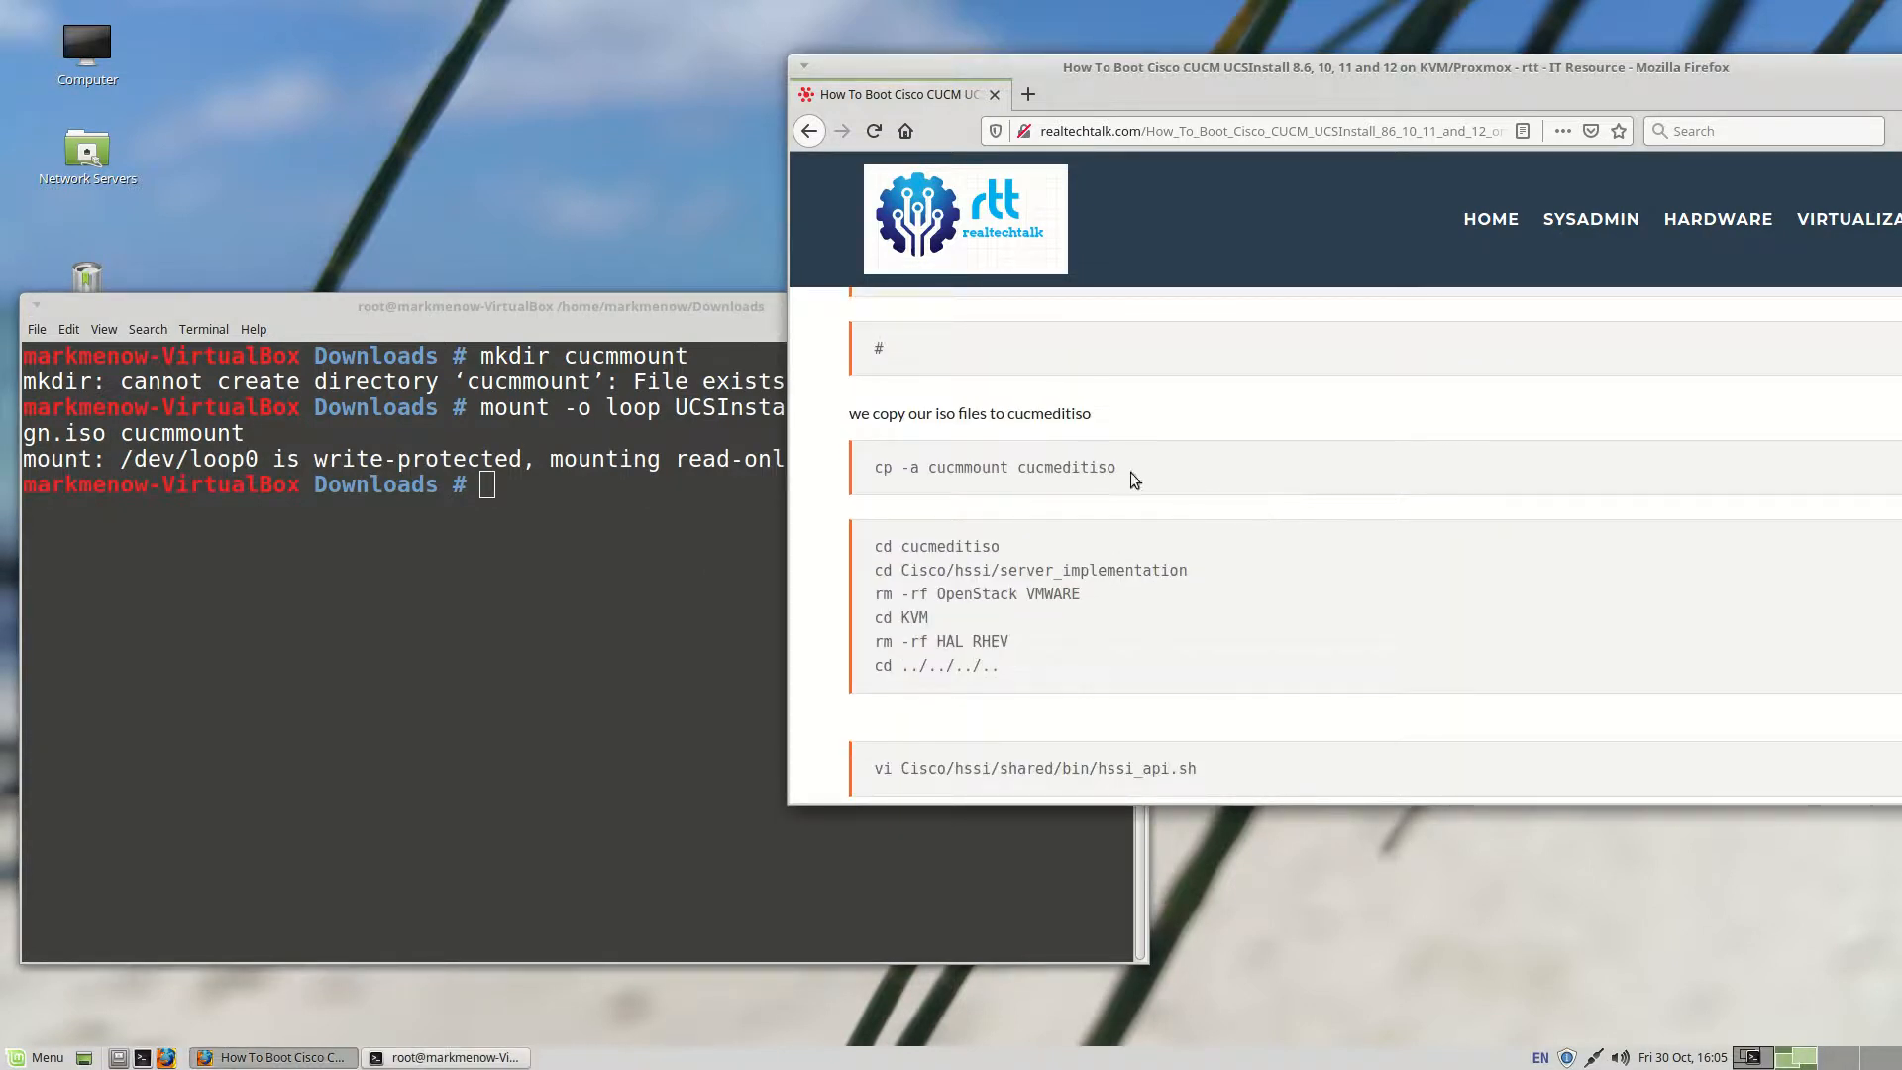
double_click(992, 467)
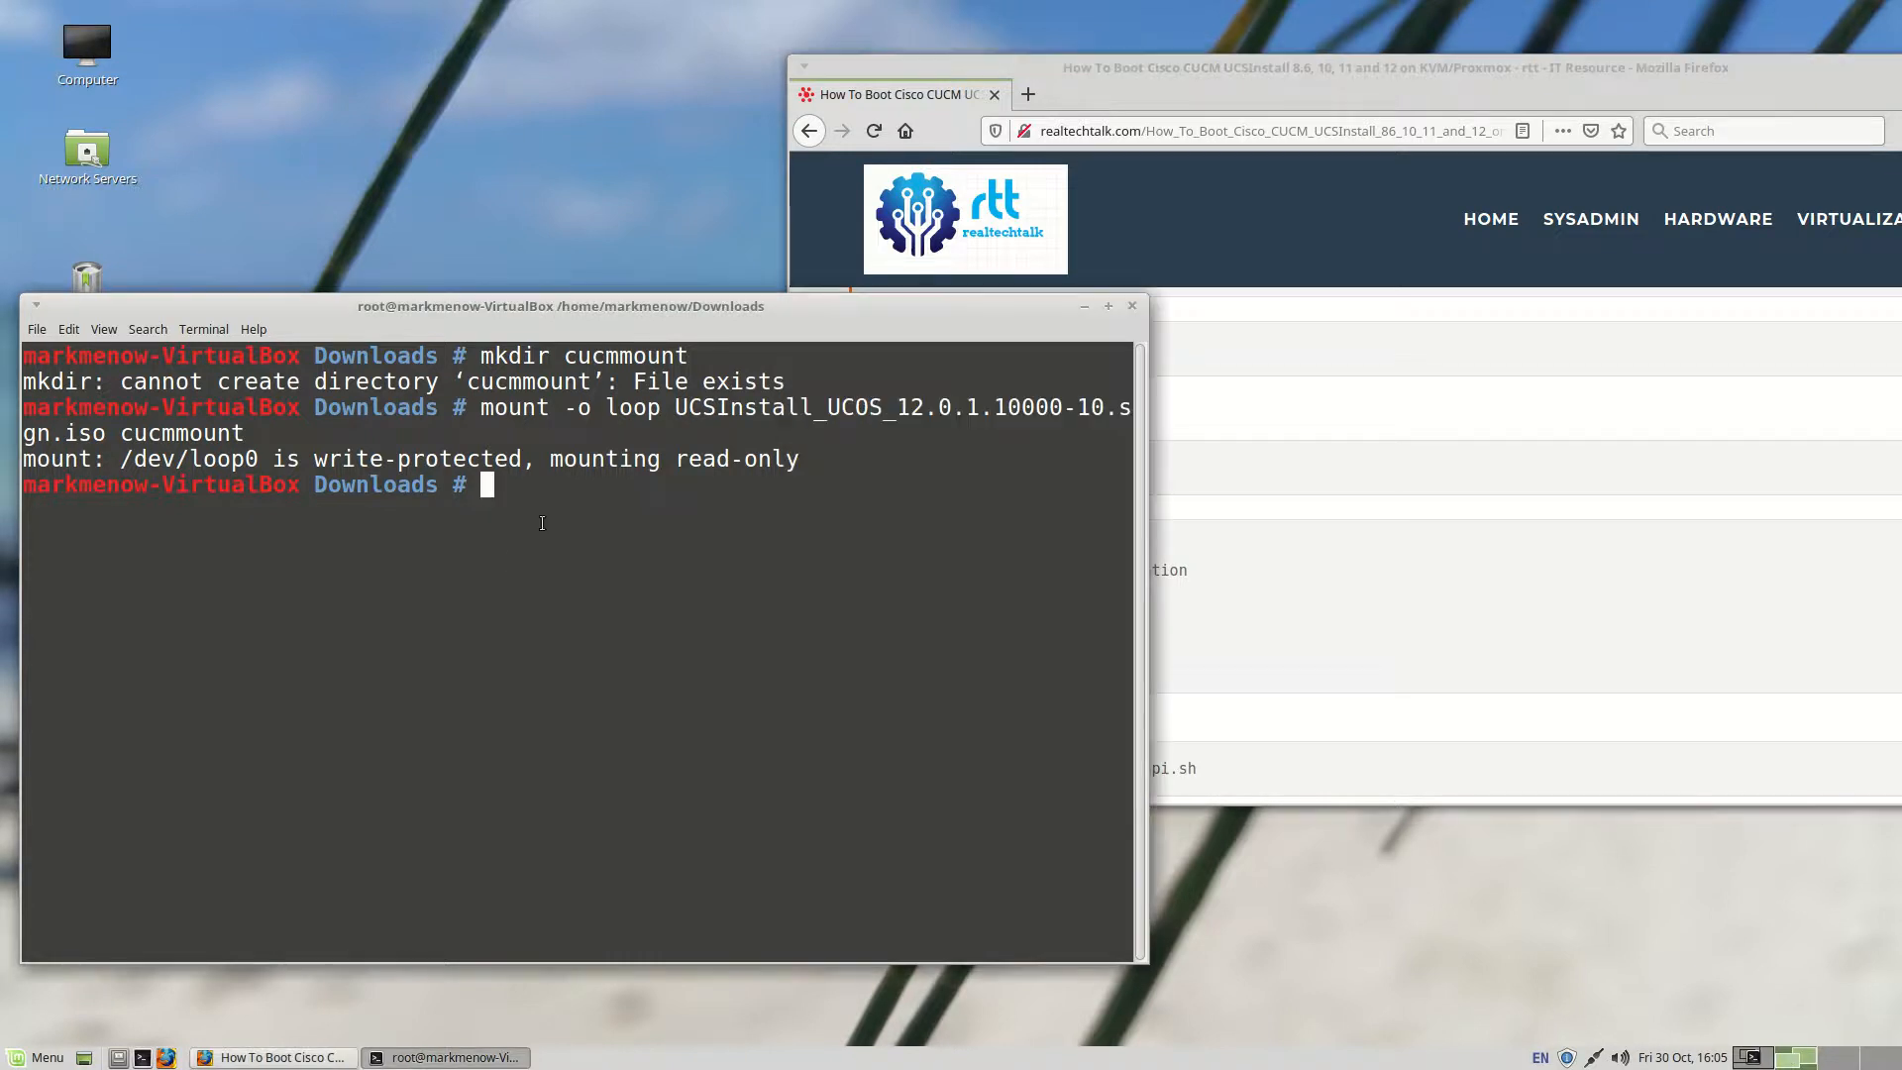
type("cp -a cucmmount cucmeditiso")
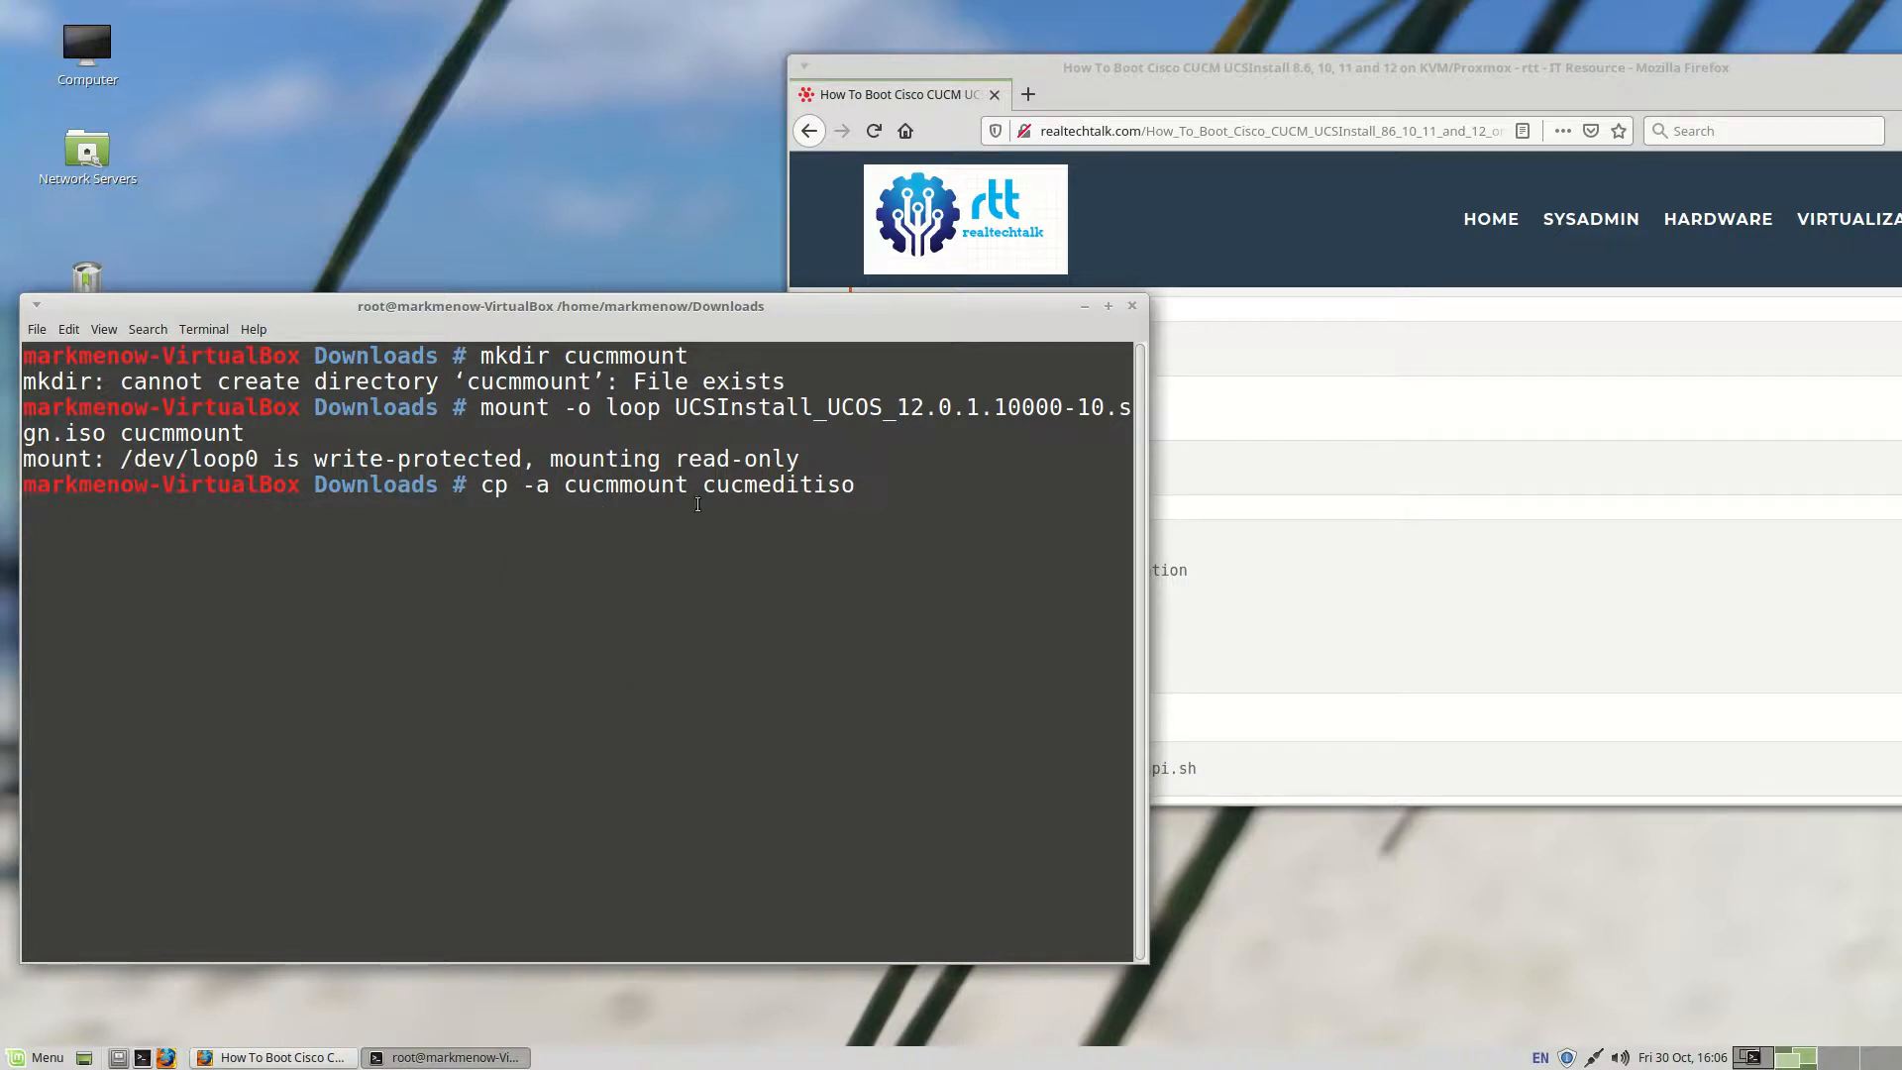
key("Return")
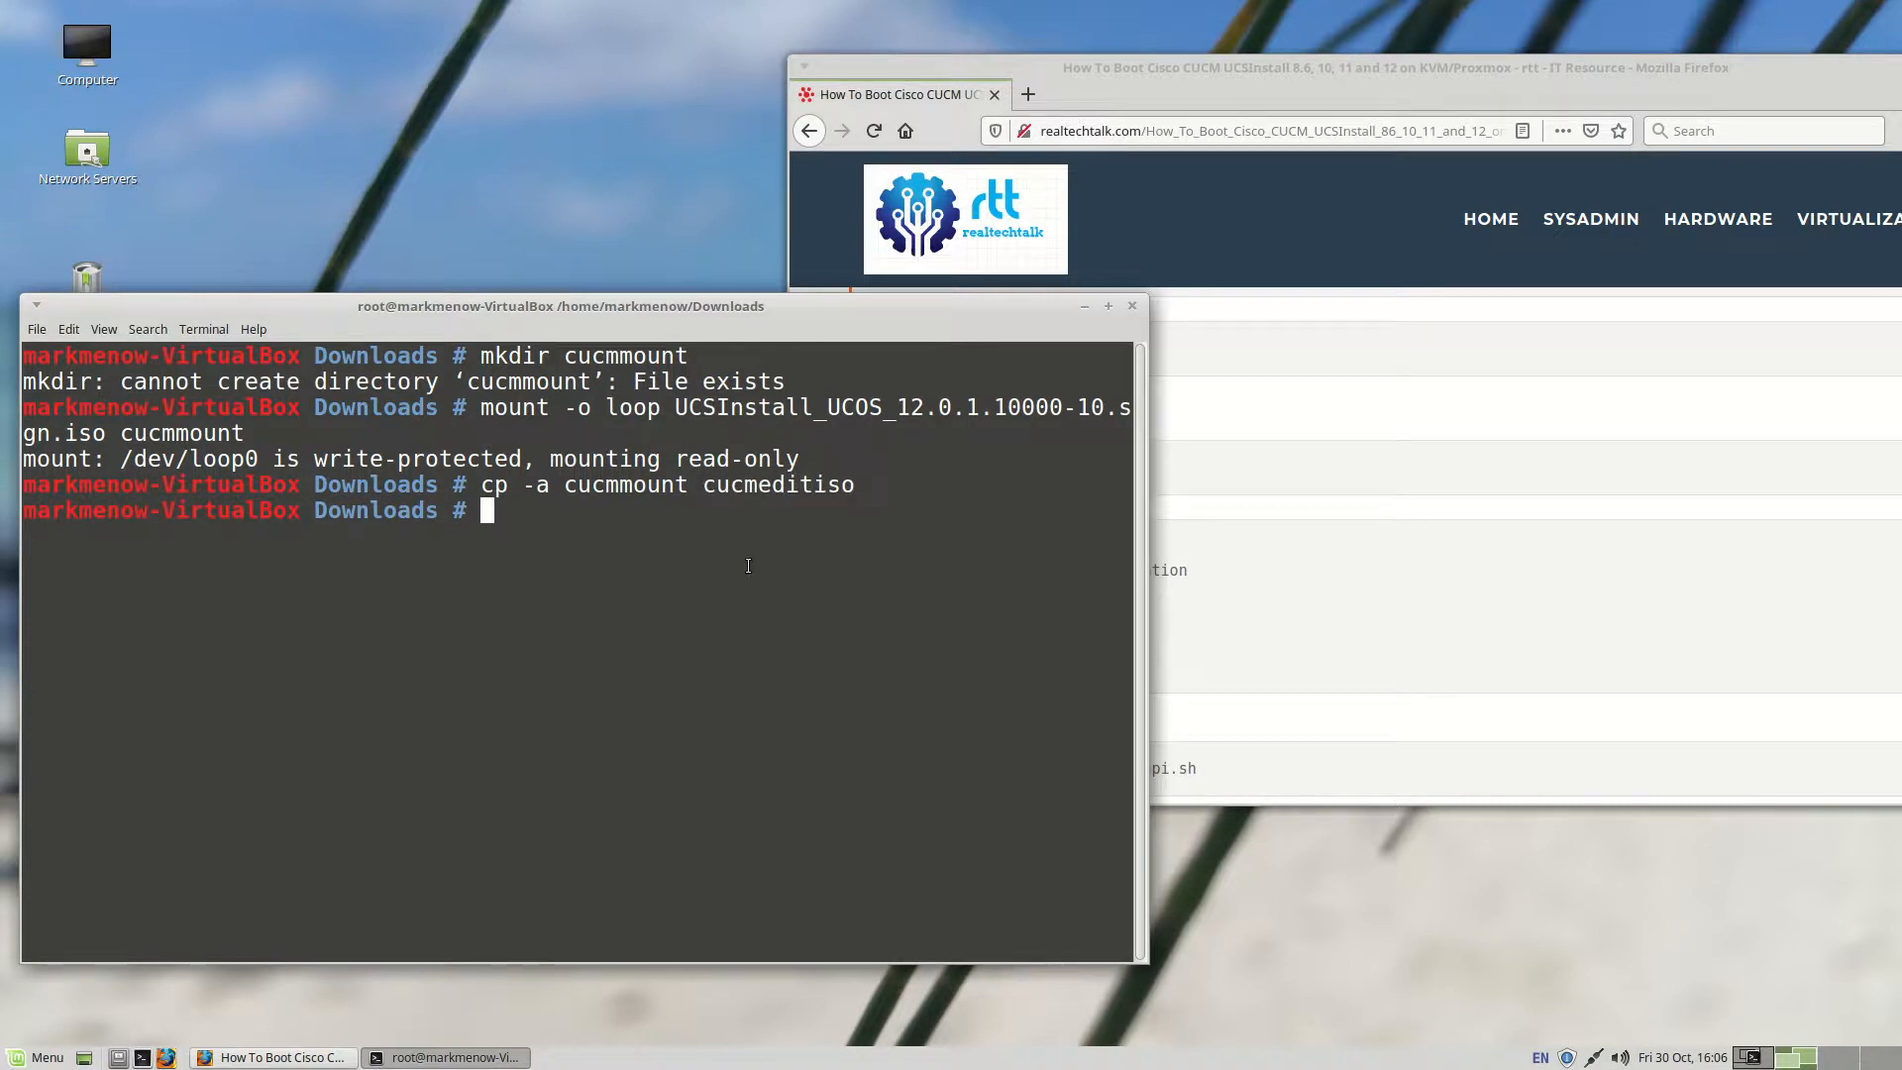
type("ls -al cucmmount/")
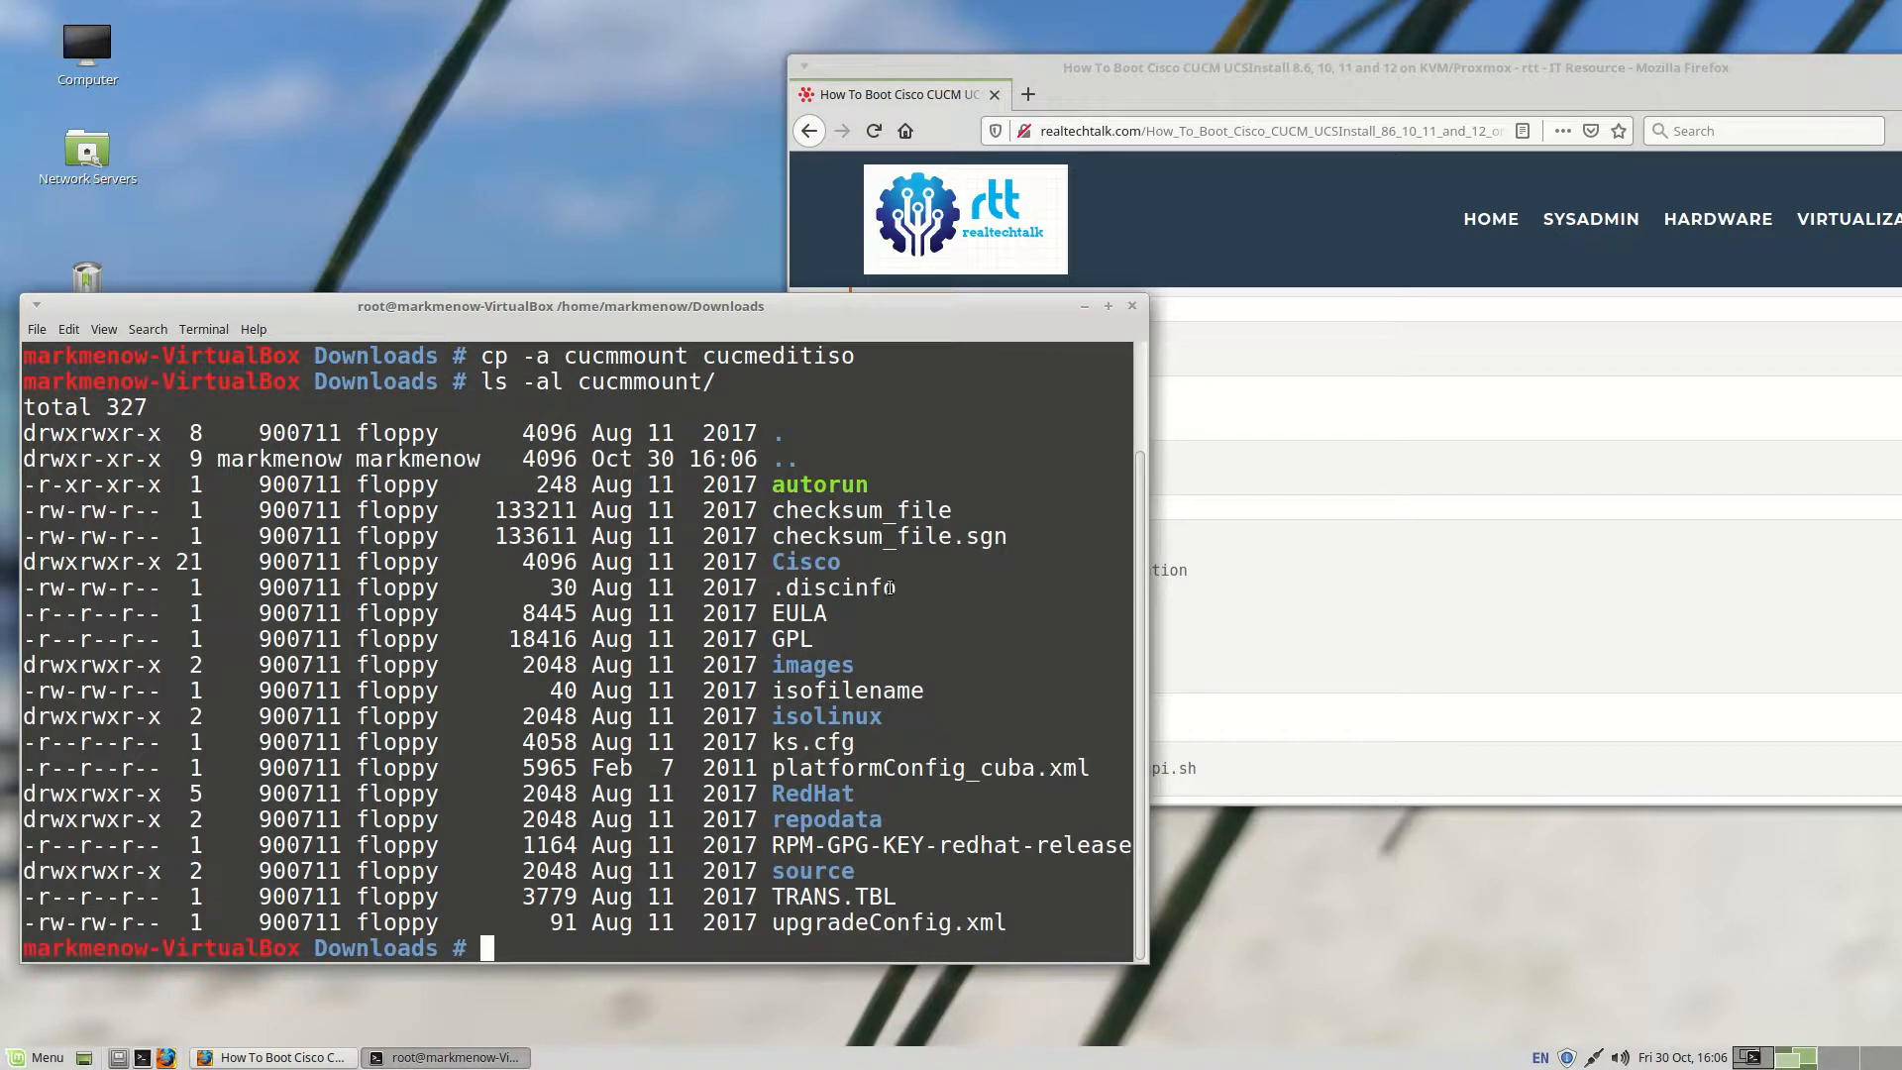
mouse_move(940, 519)
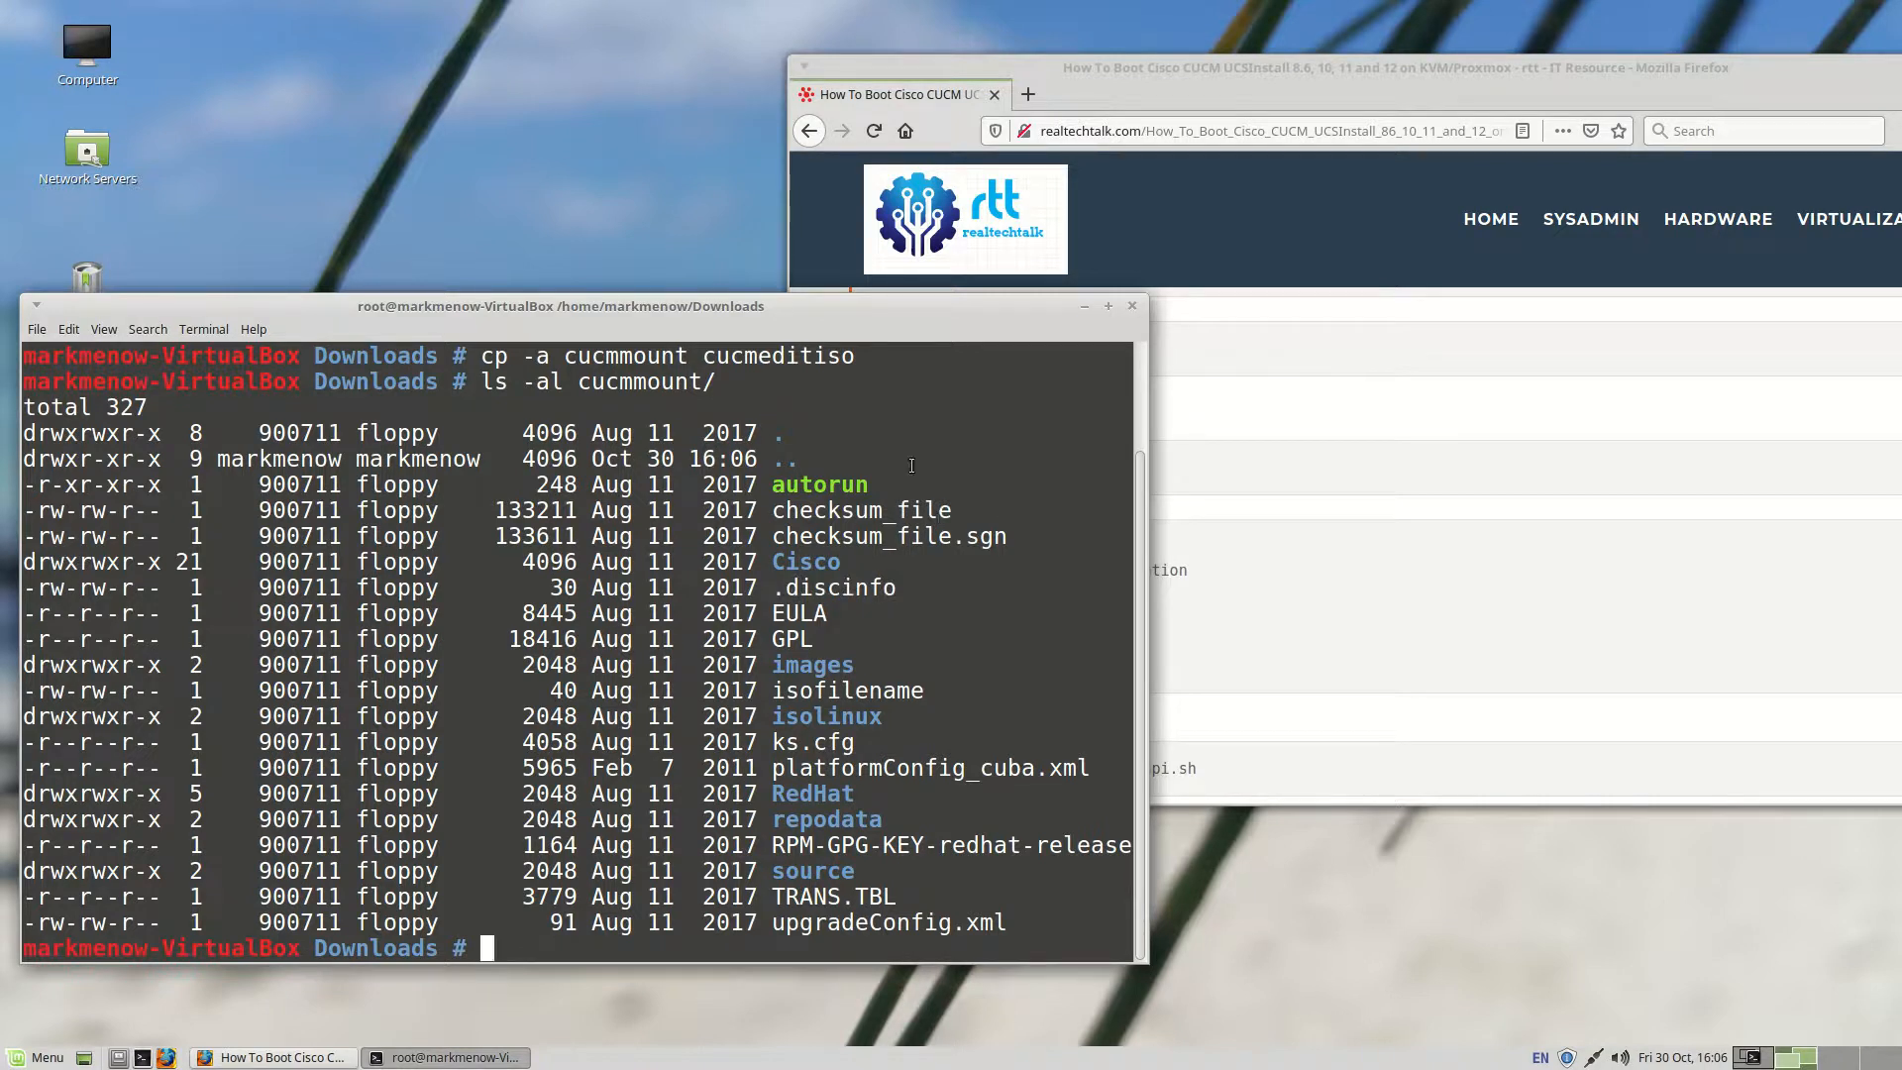
Step: List cucmmount/, read its .discinfo, then change into cucmeditiso
type("ls -al cucmmount/")
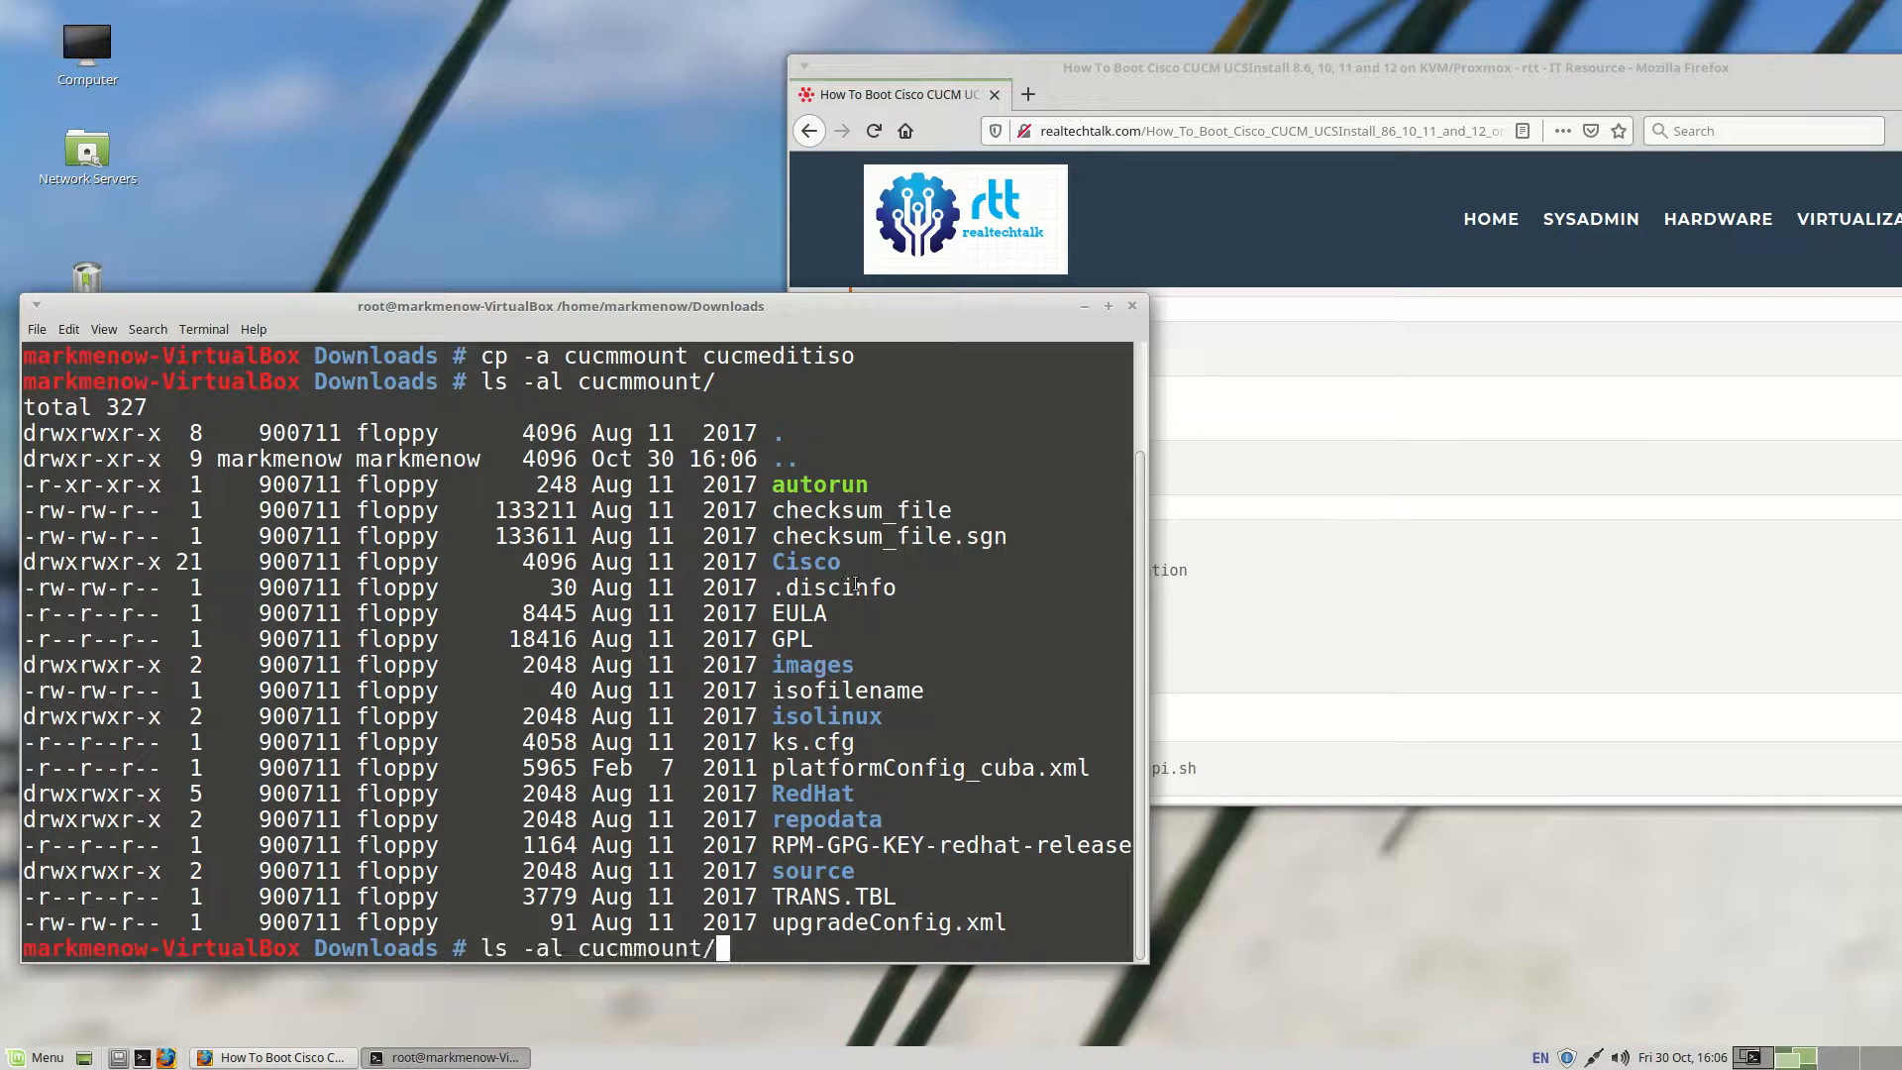
type("cat cucmmount/")
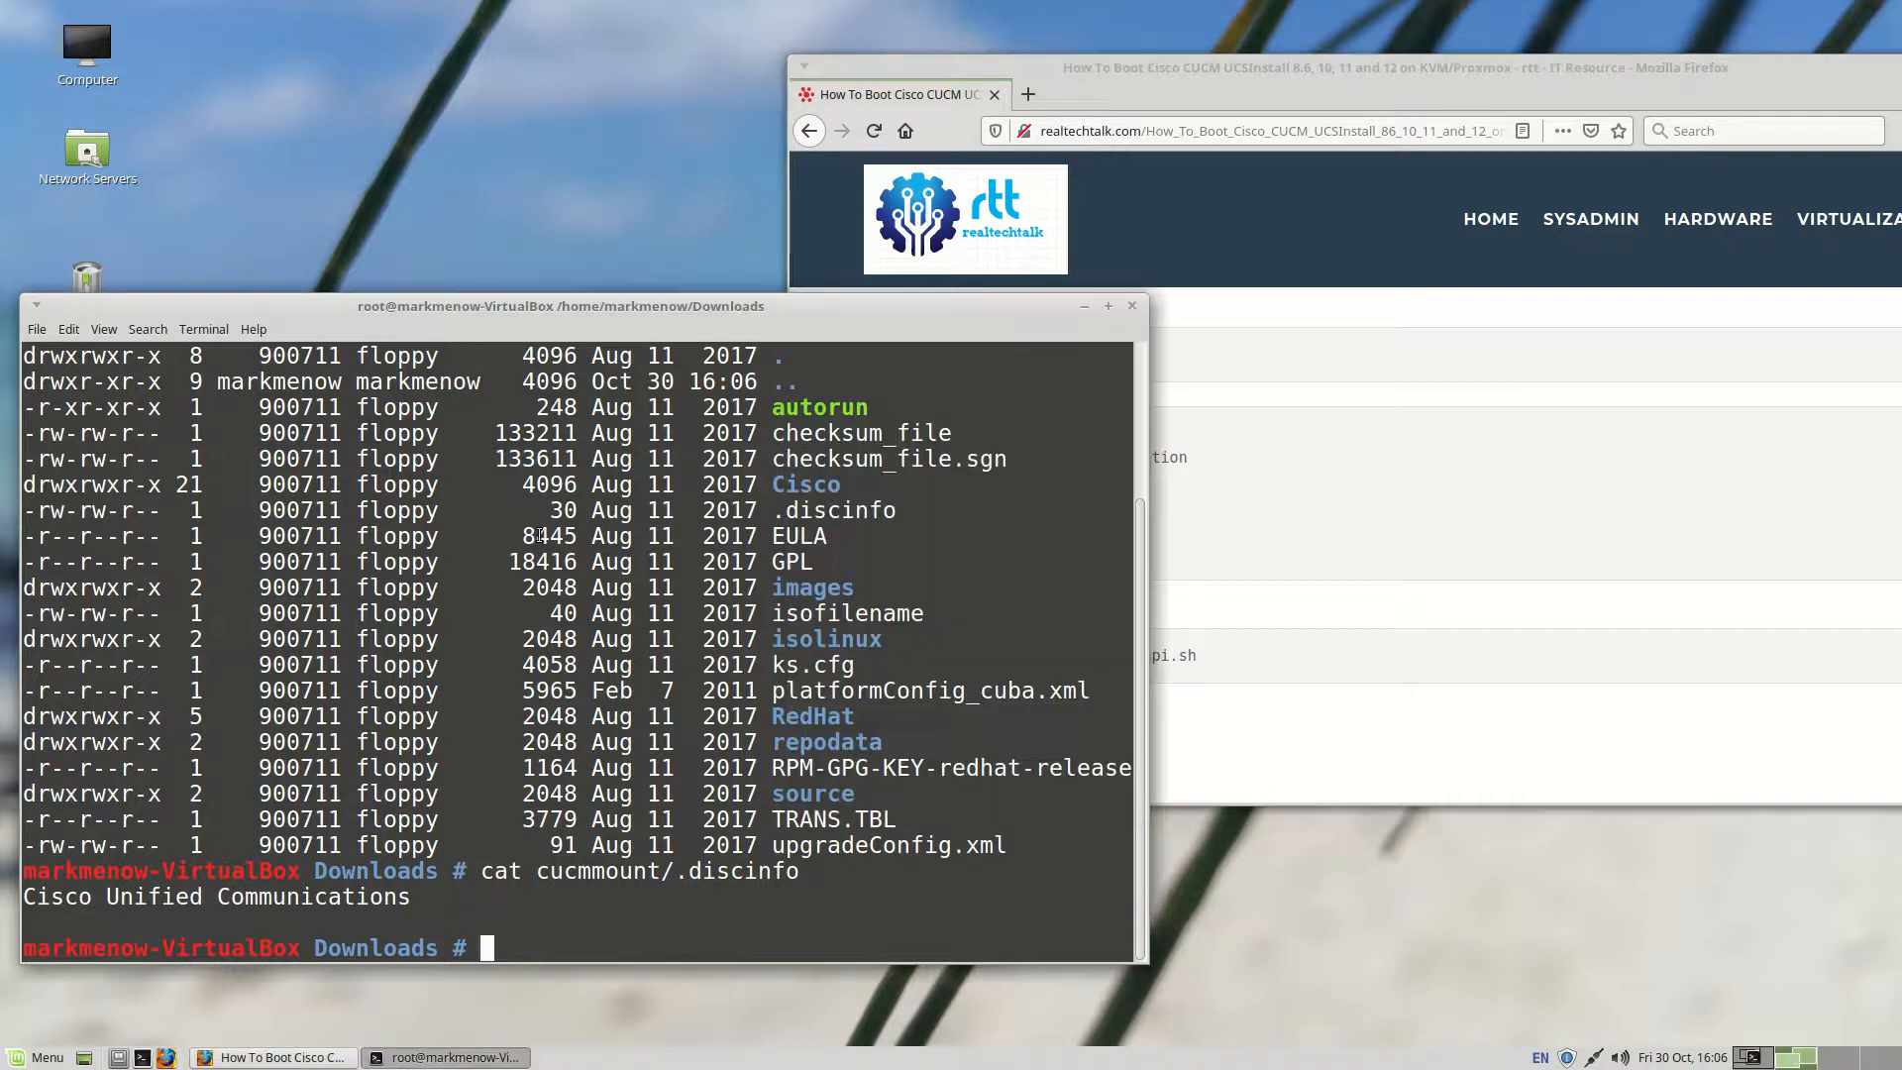
type("cd cucmeditiso")
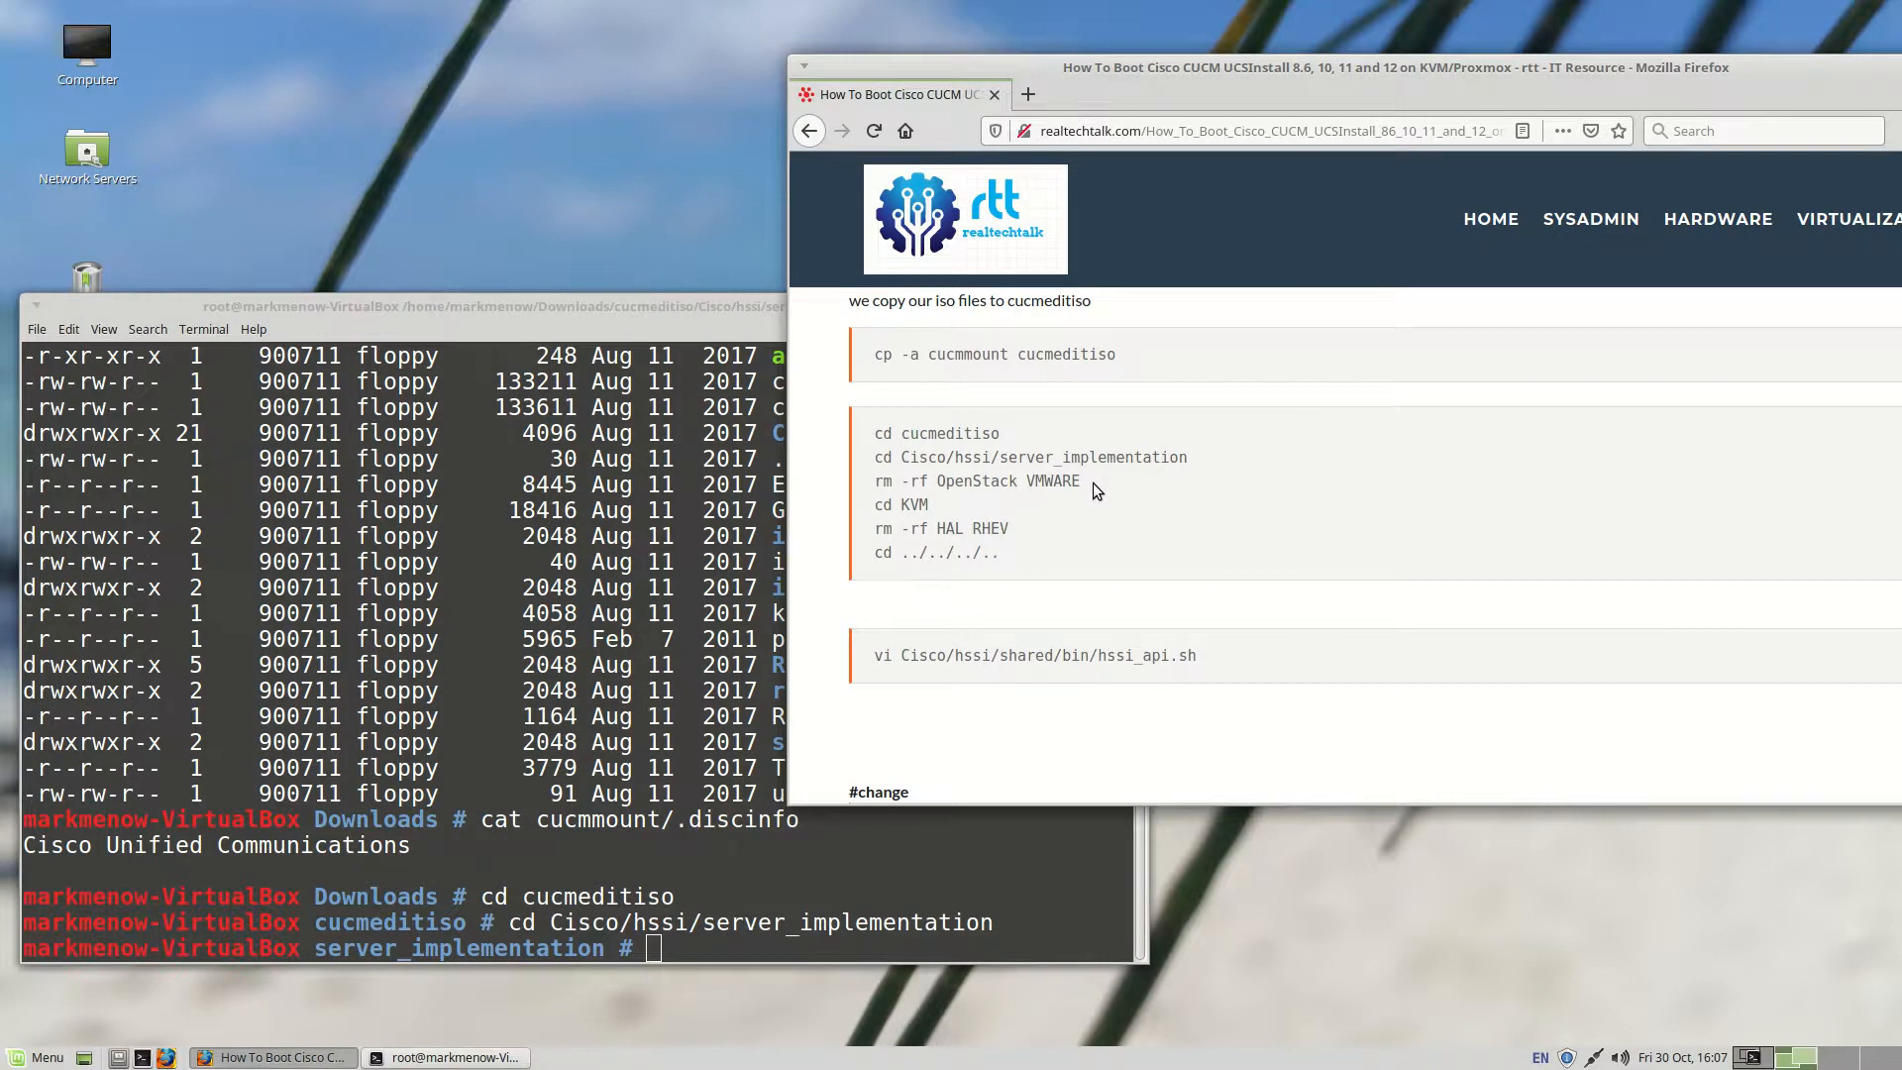
Step: Remove OpenStack and VMWARE, then HAL and RHEV under KVM, and return to cucmeditiso's top folder
left_click_drag(979, 481, 1080, 481)
type("rm -rf OpenStack VMWARE")
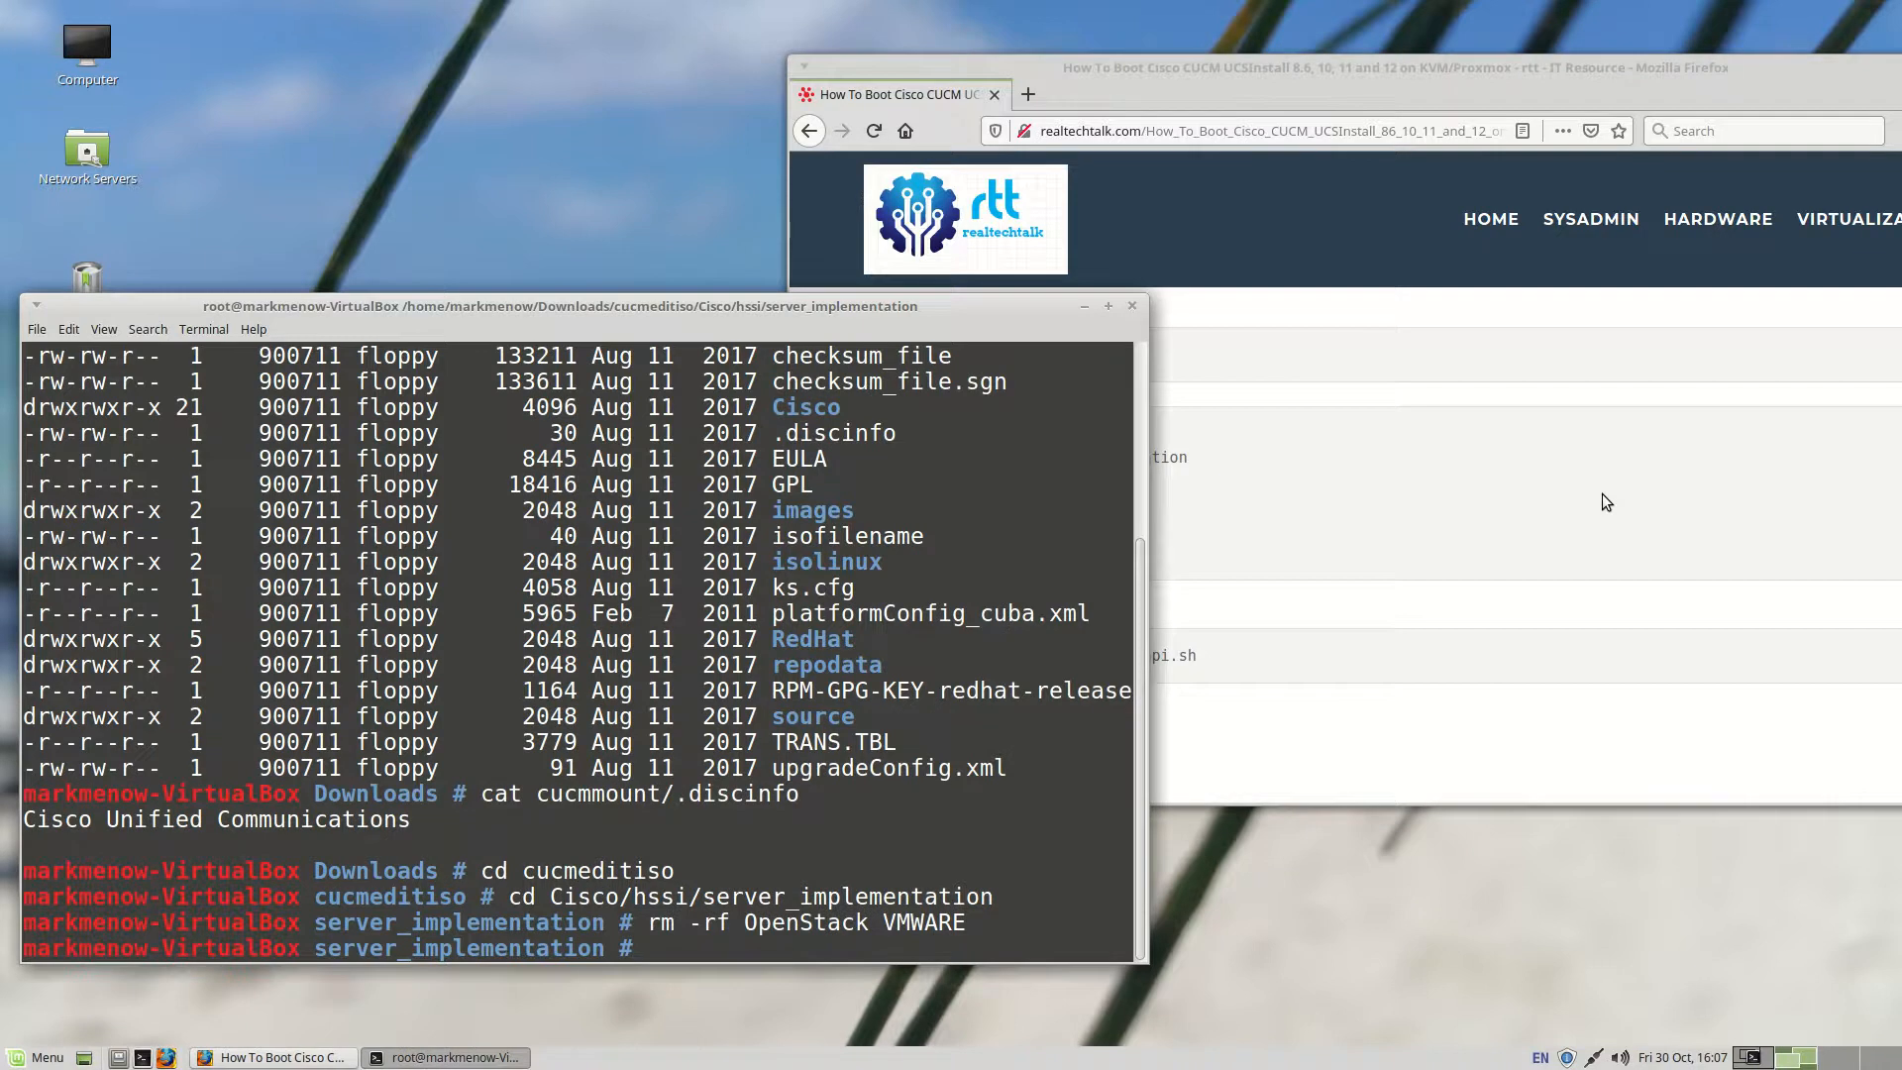
type("cd KVM")
type("rm -rf HAL RHEV")
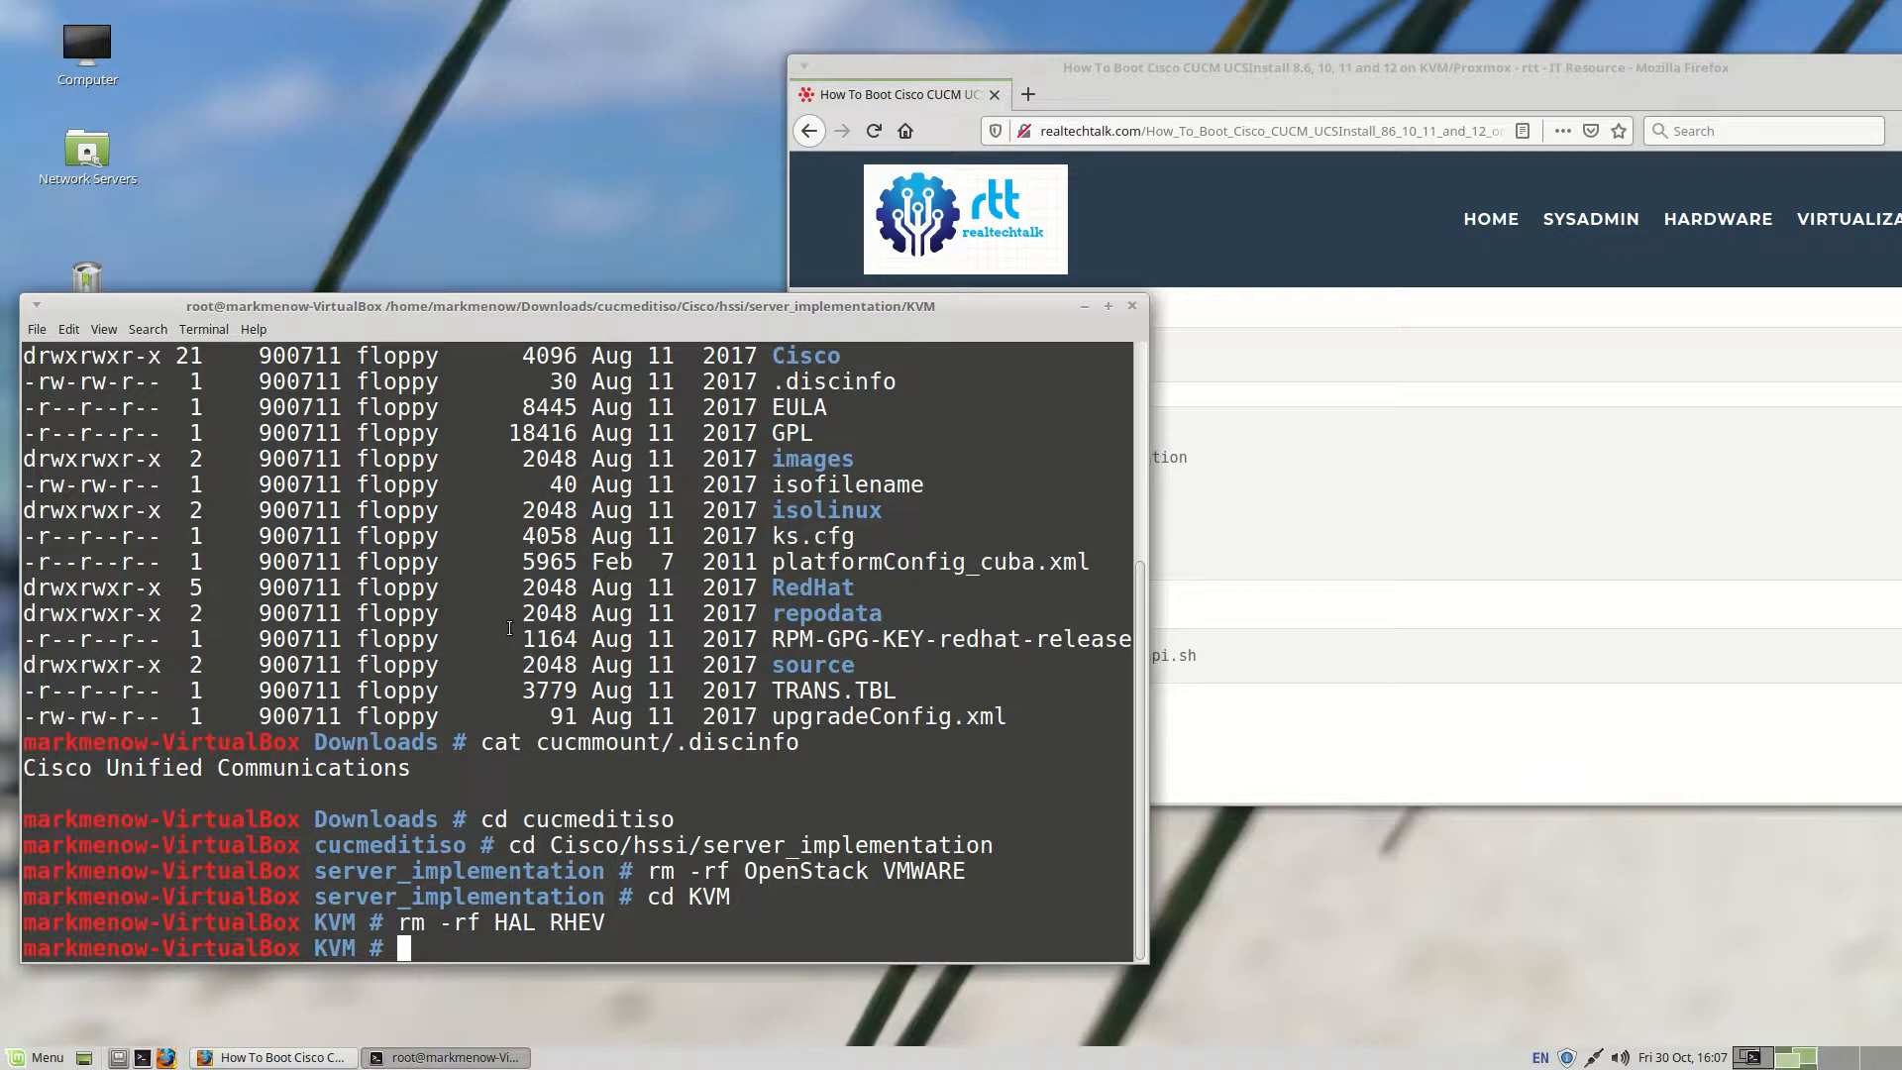
type("cd ../../../..")
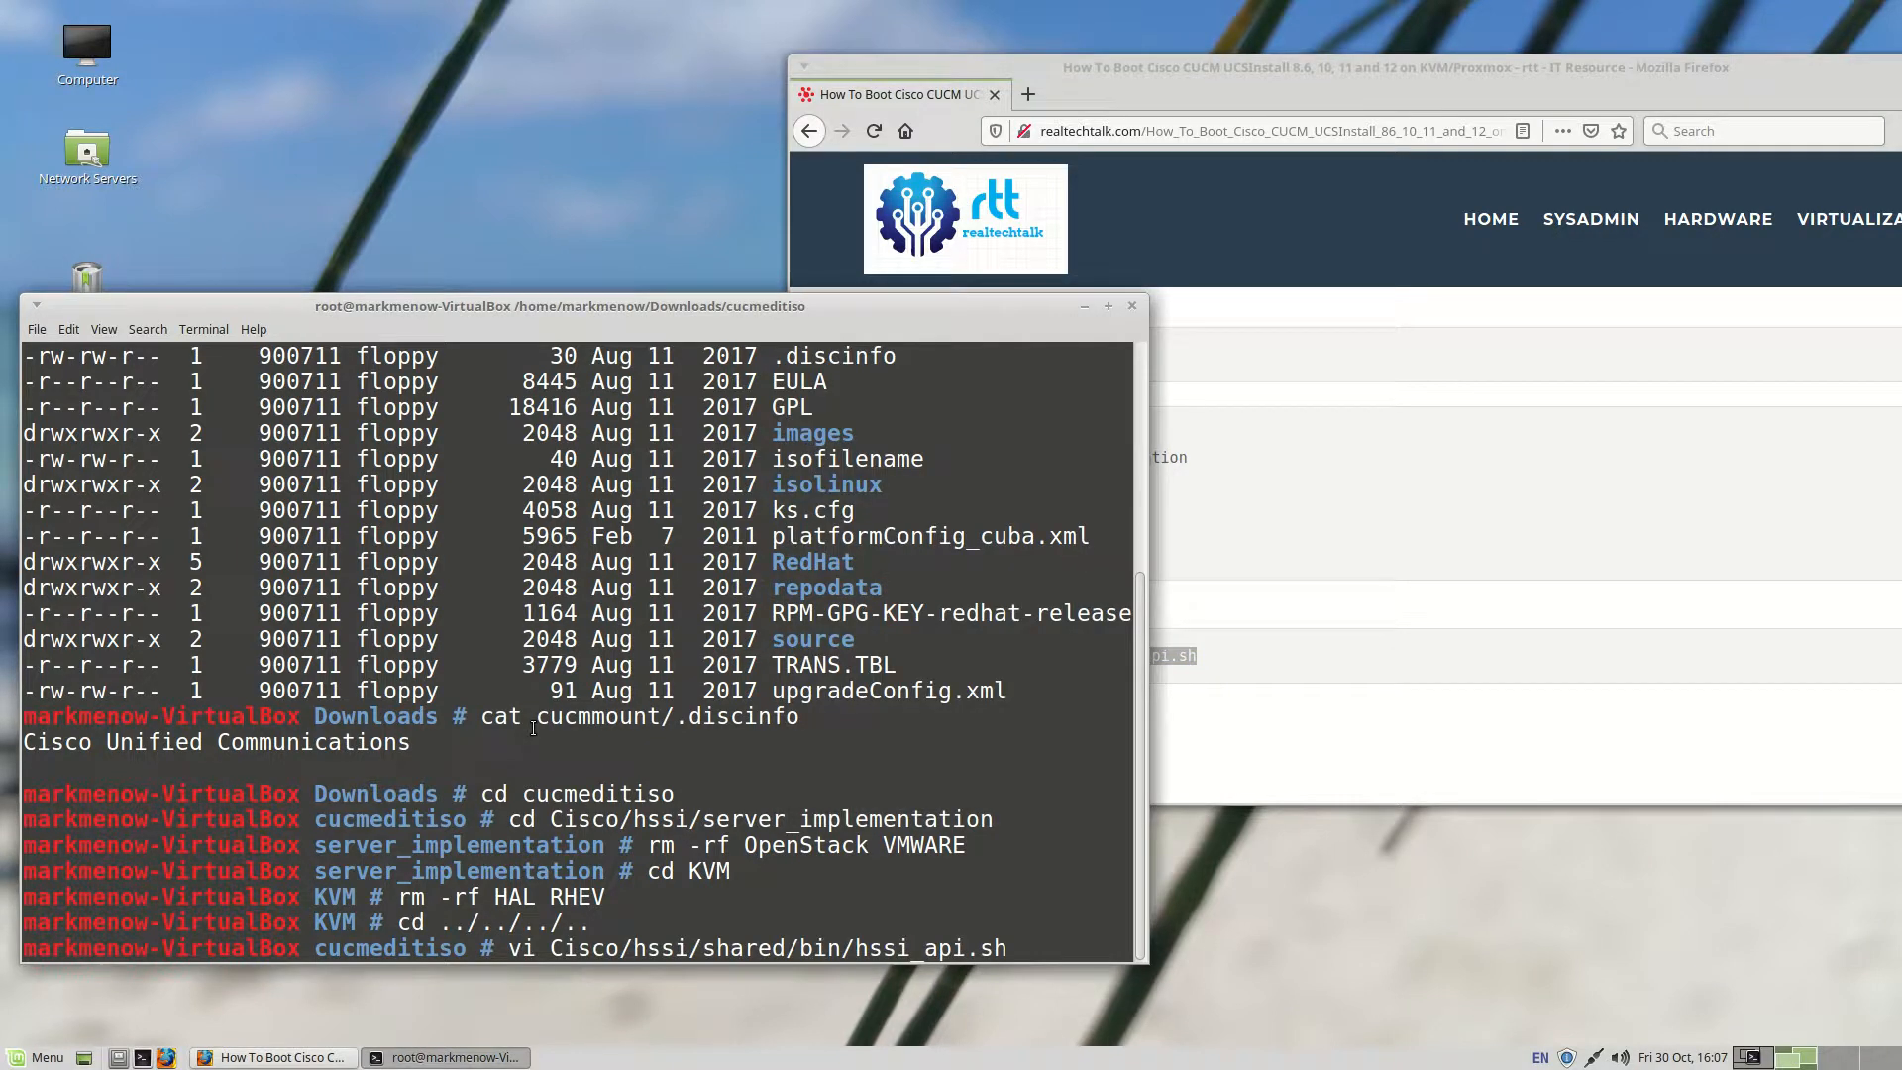
Step: Open hssi_api.sh in vi and copy the guide's replacement detection code
key("Return")
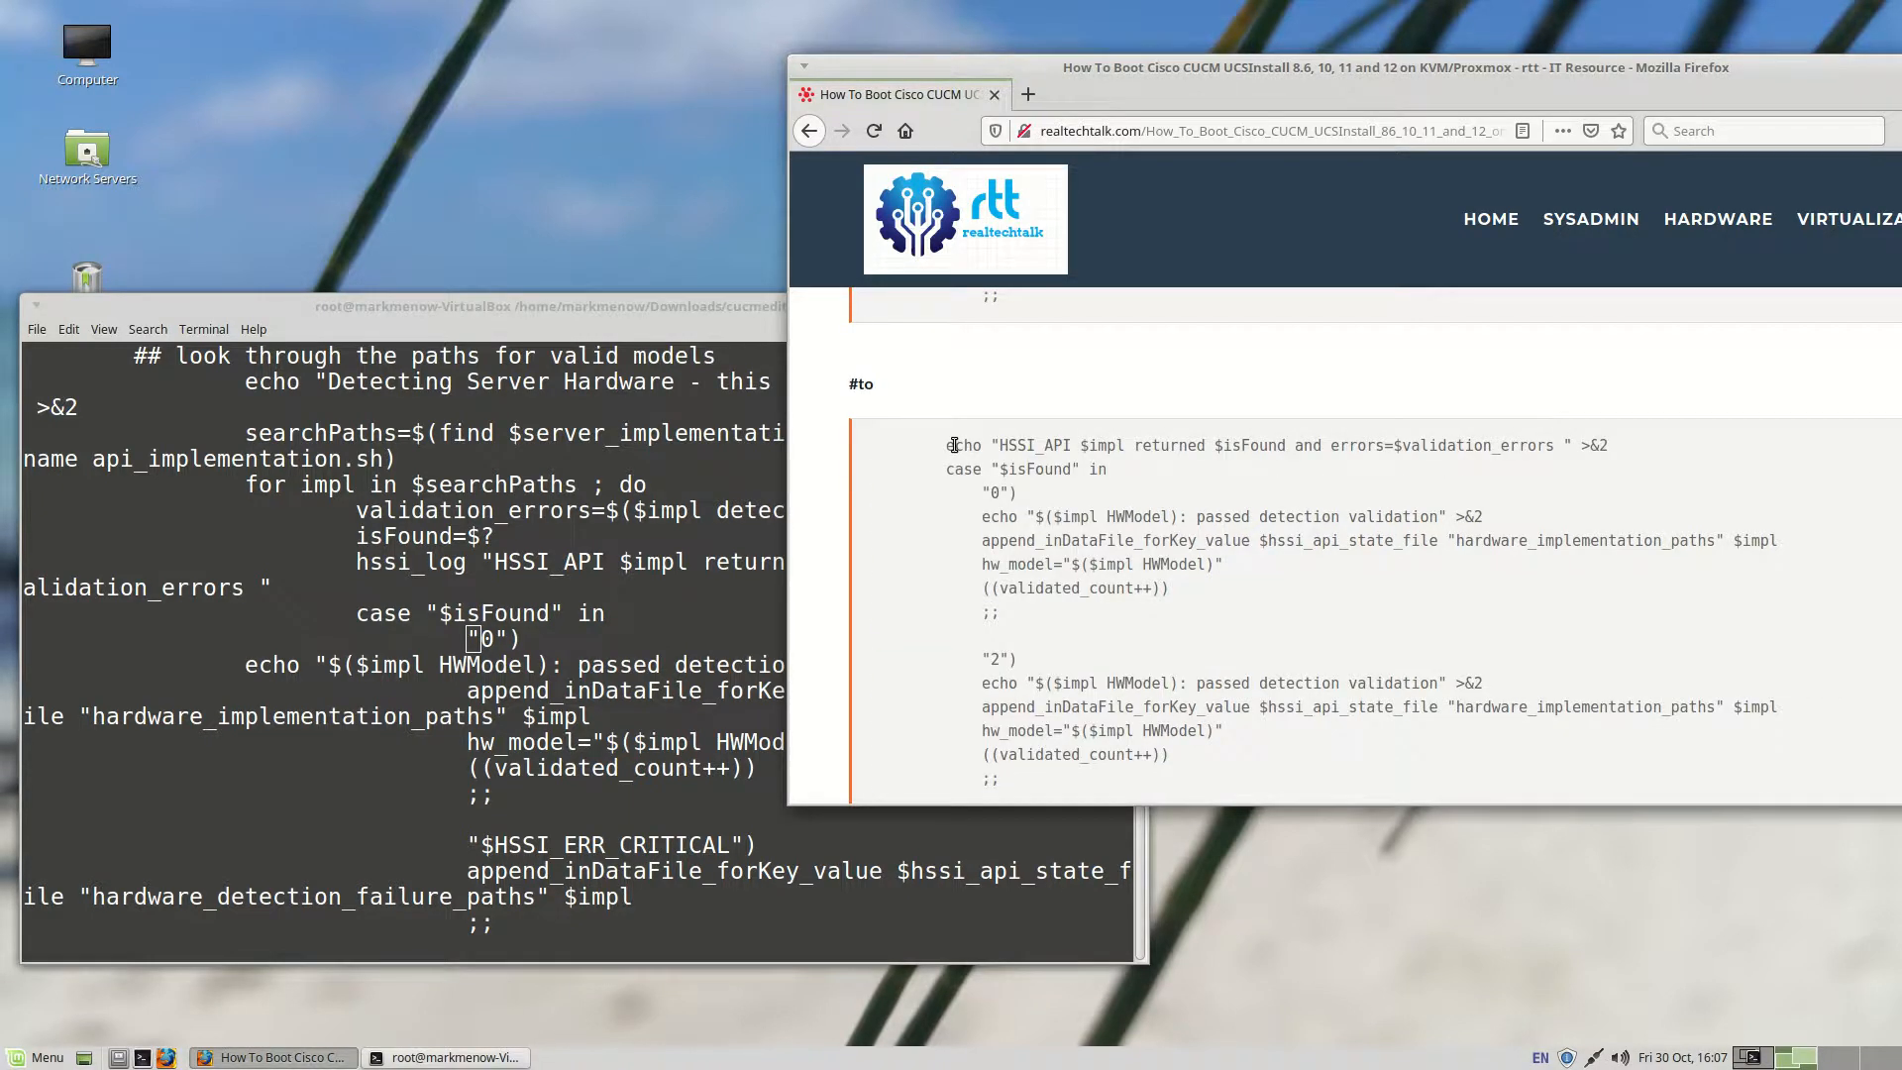
left_click_drag(952, 445, 1027, 783)
type("/")
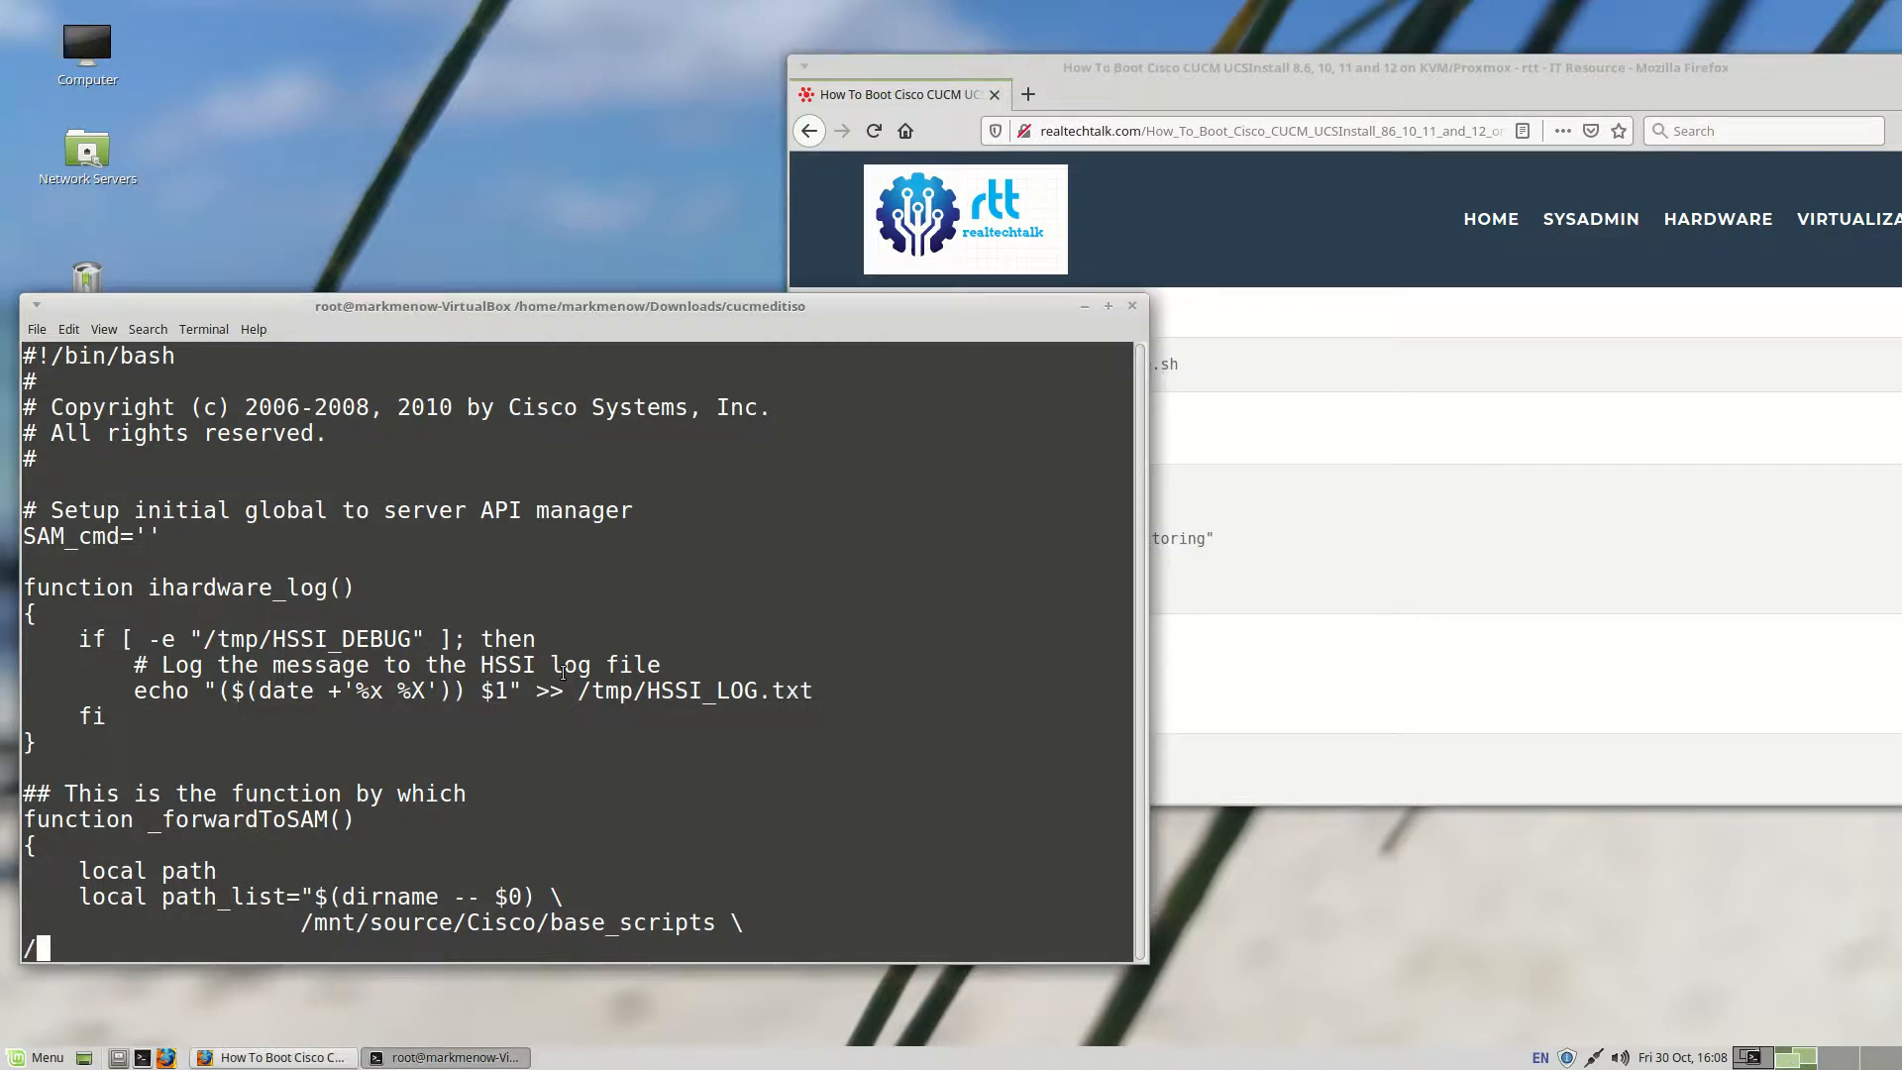
Step: Scroll through the guide while editing ihardware.sh in vi
scroll("down", 3)
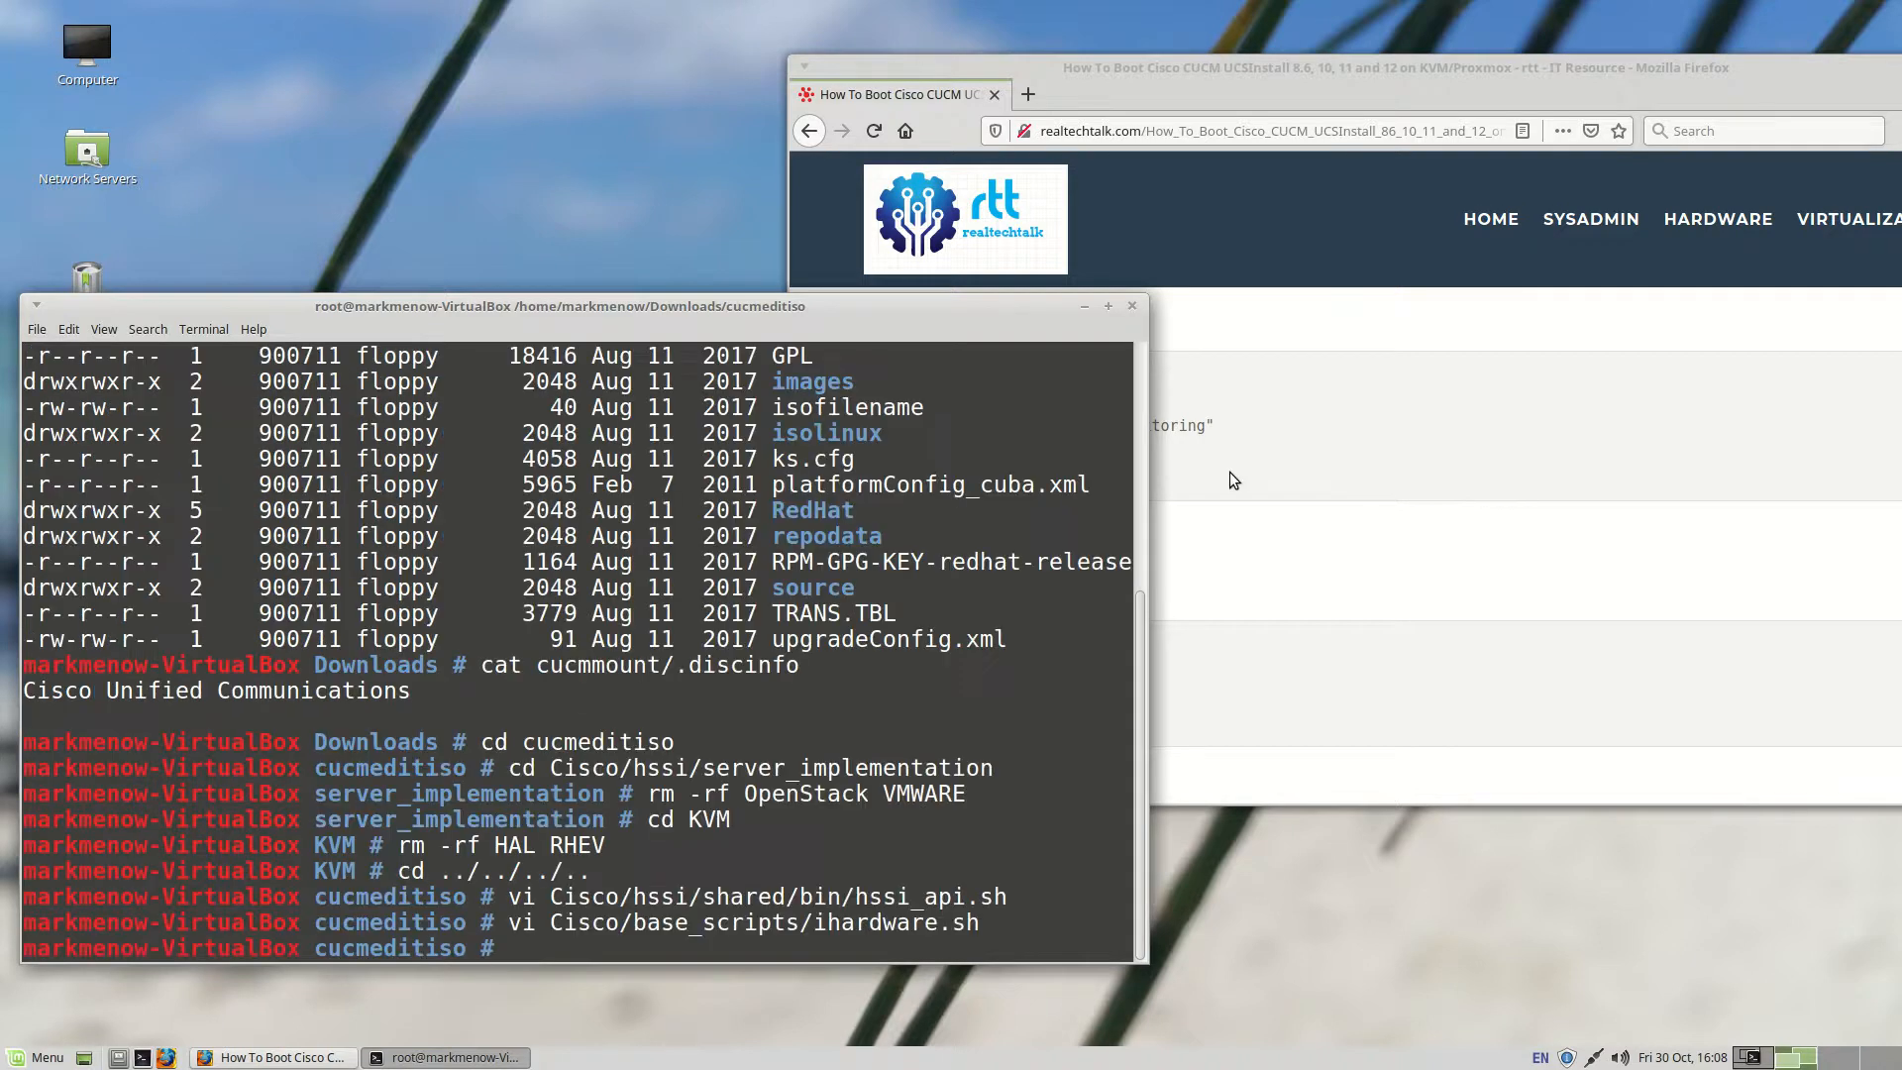
mouse_move(1238, 475)
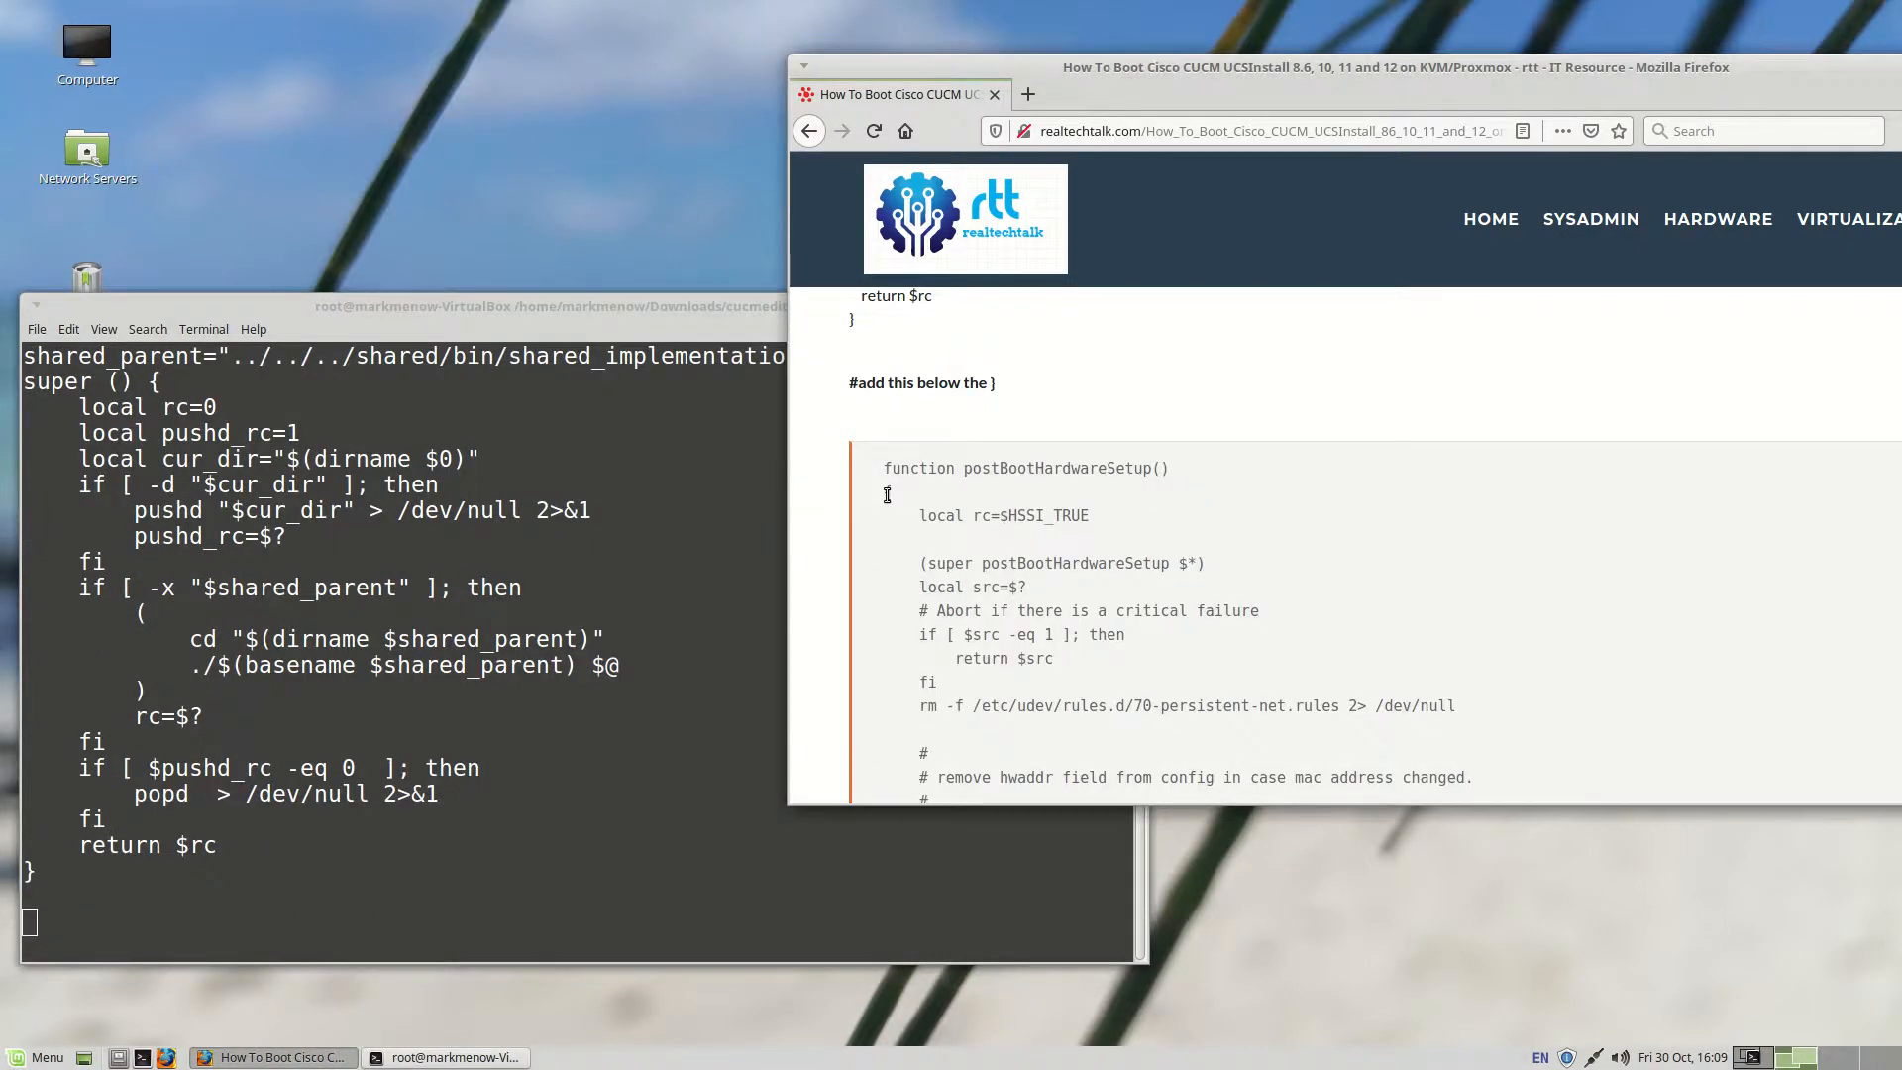
Step: Copy the guide's postBootHardwareSetup function for pasting into api_implementation.sh
double_click(1023, 467)
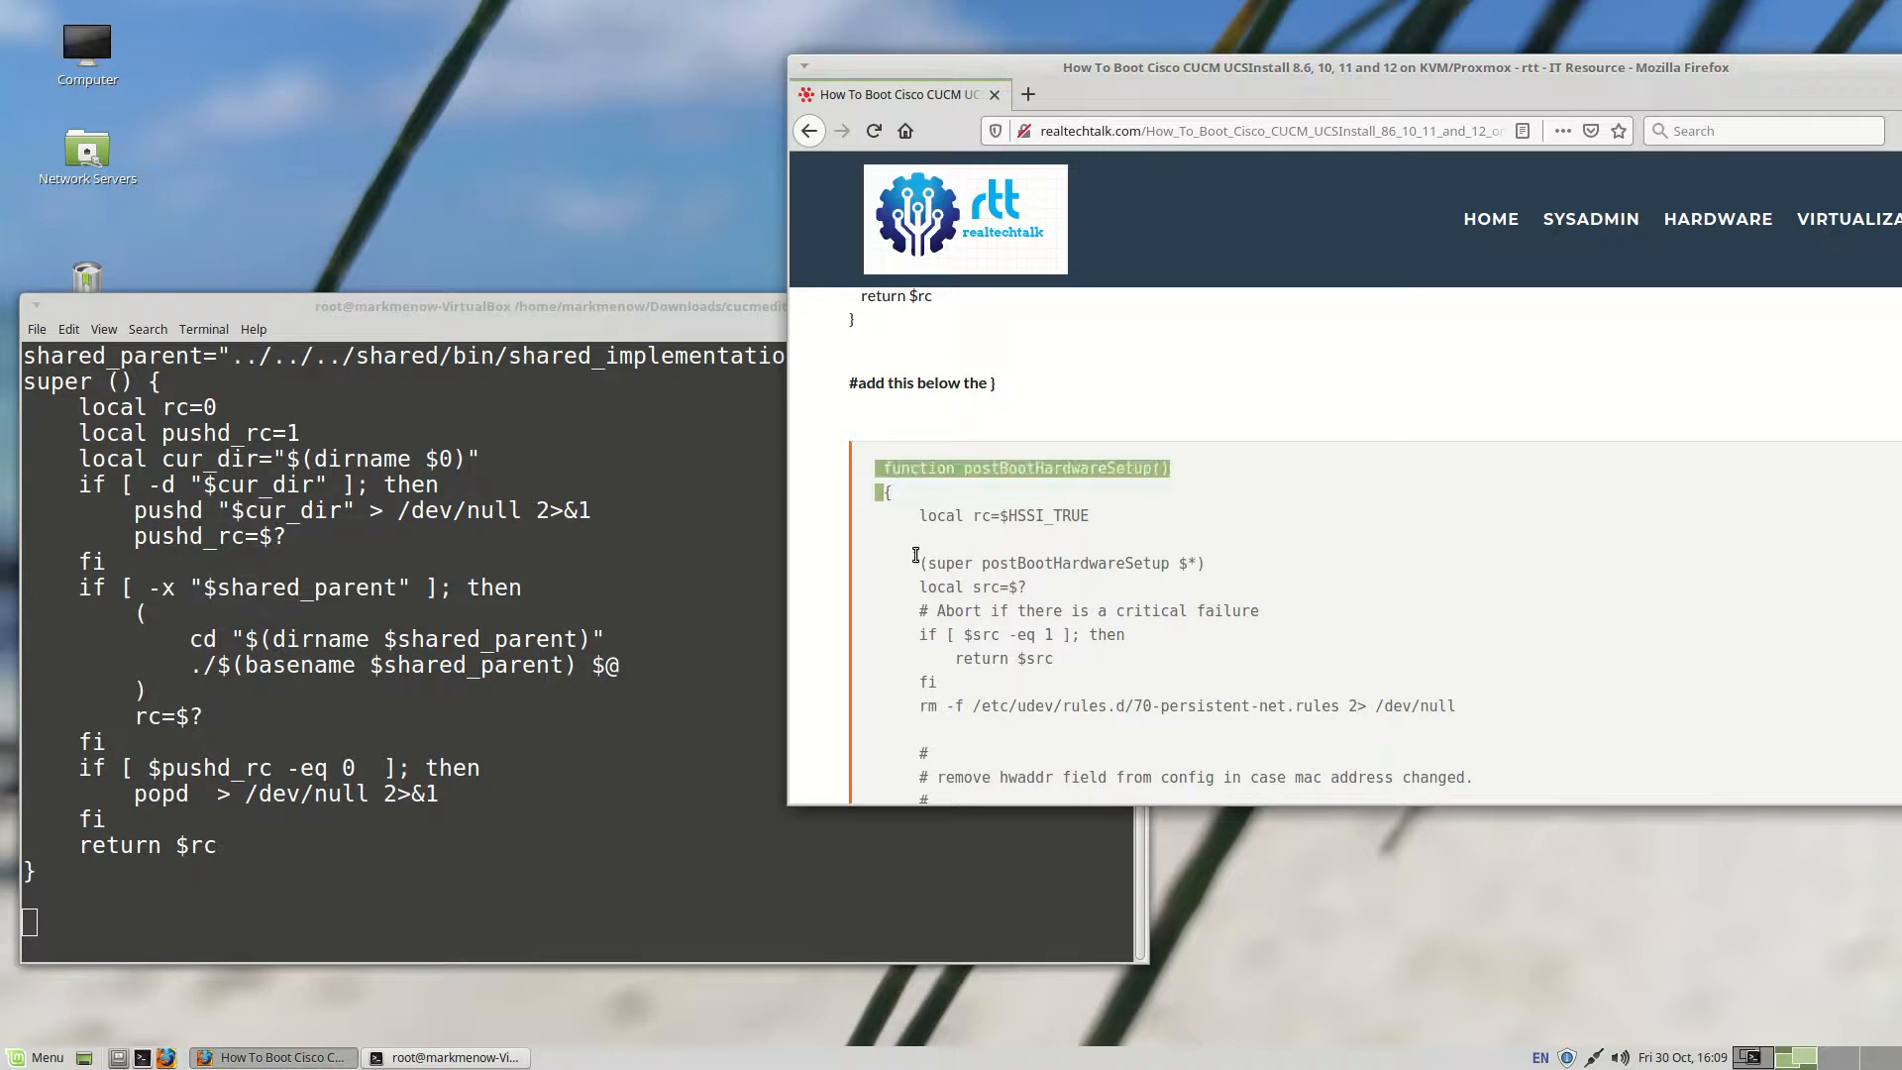
scroll("down", 3)
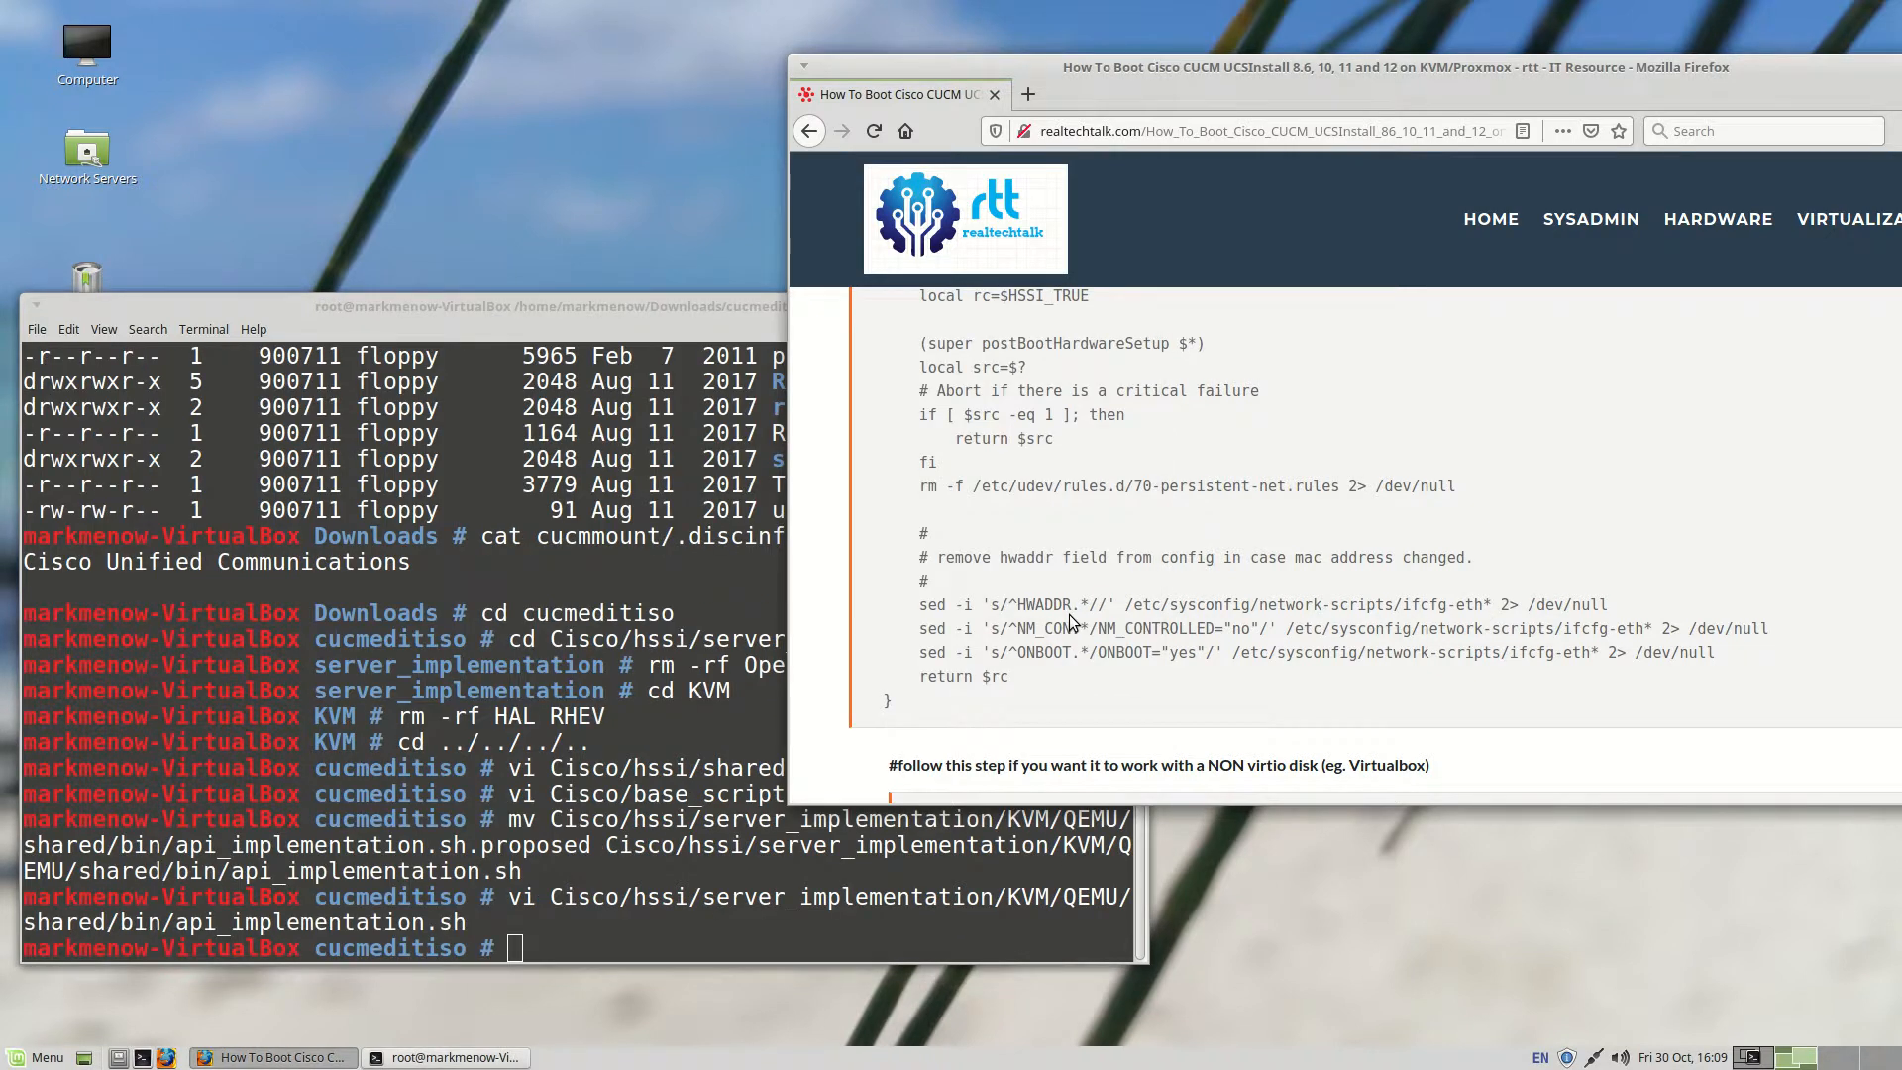
Step: Scroll the realtechtalk guide down to the non-virtio disk VDX_PATTERN step
scroll("down", 3)
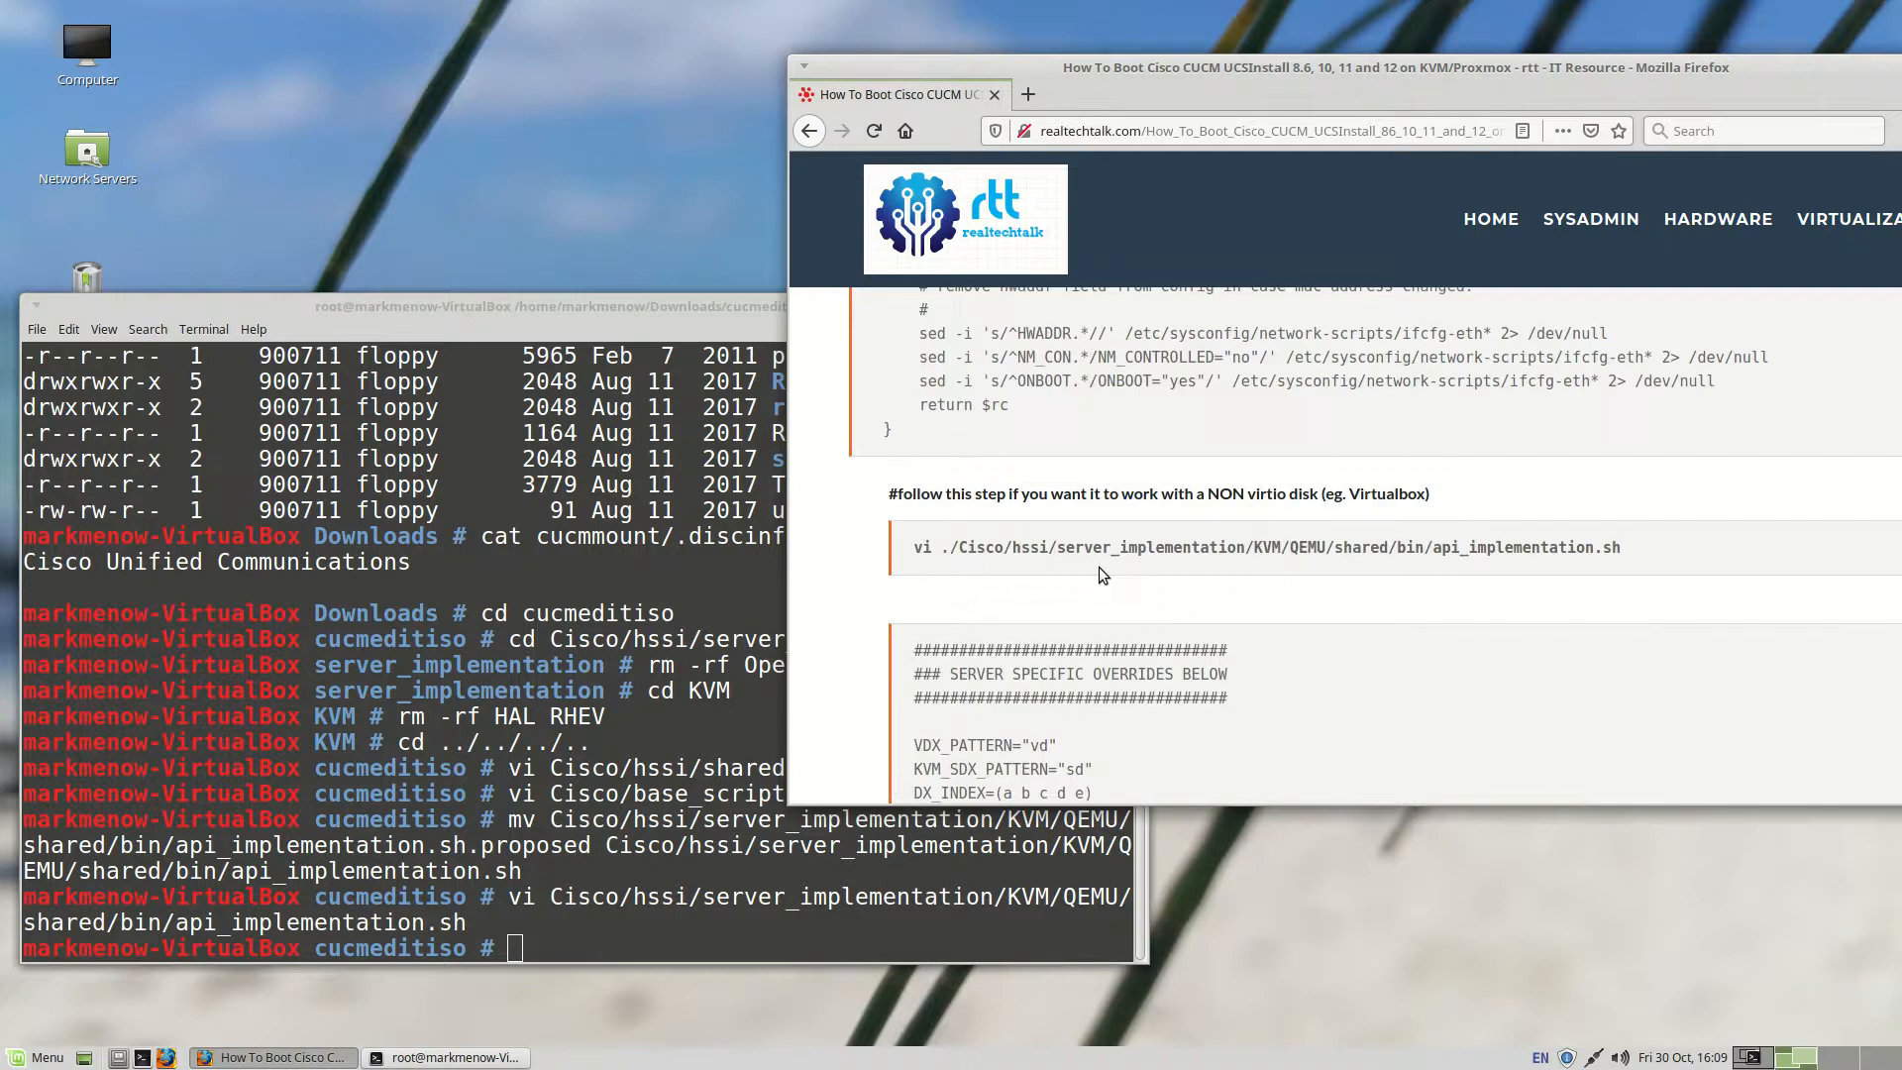
scroll("down", 3)
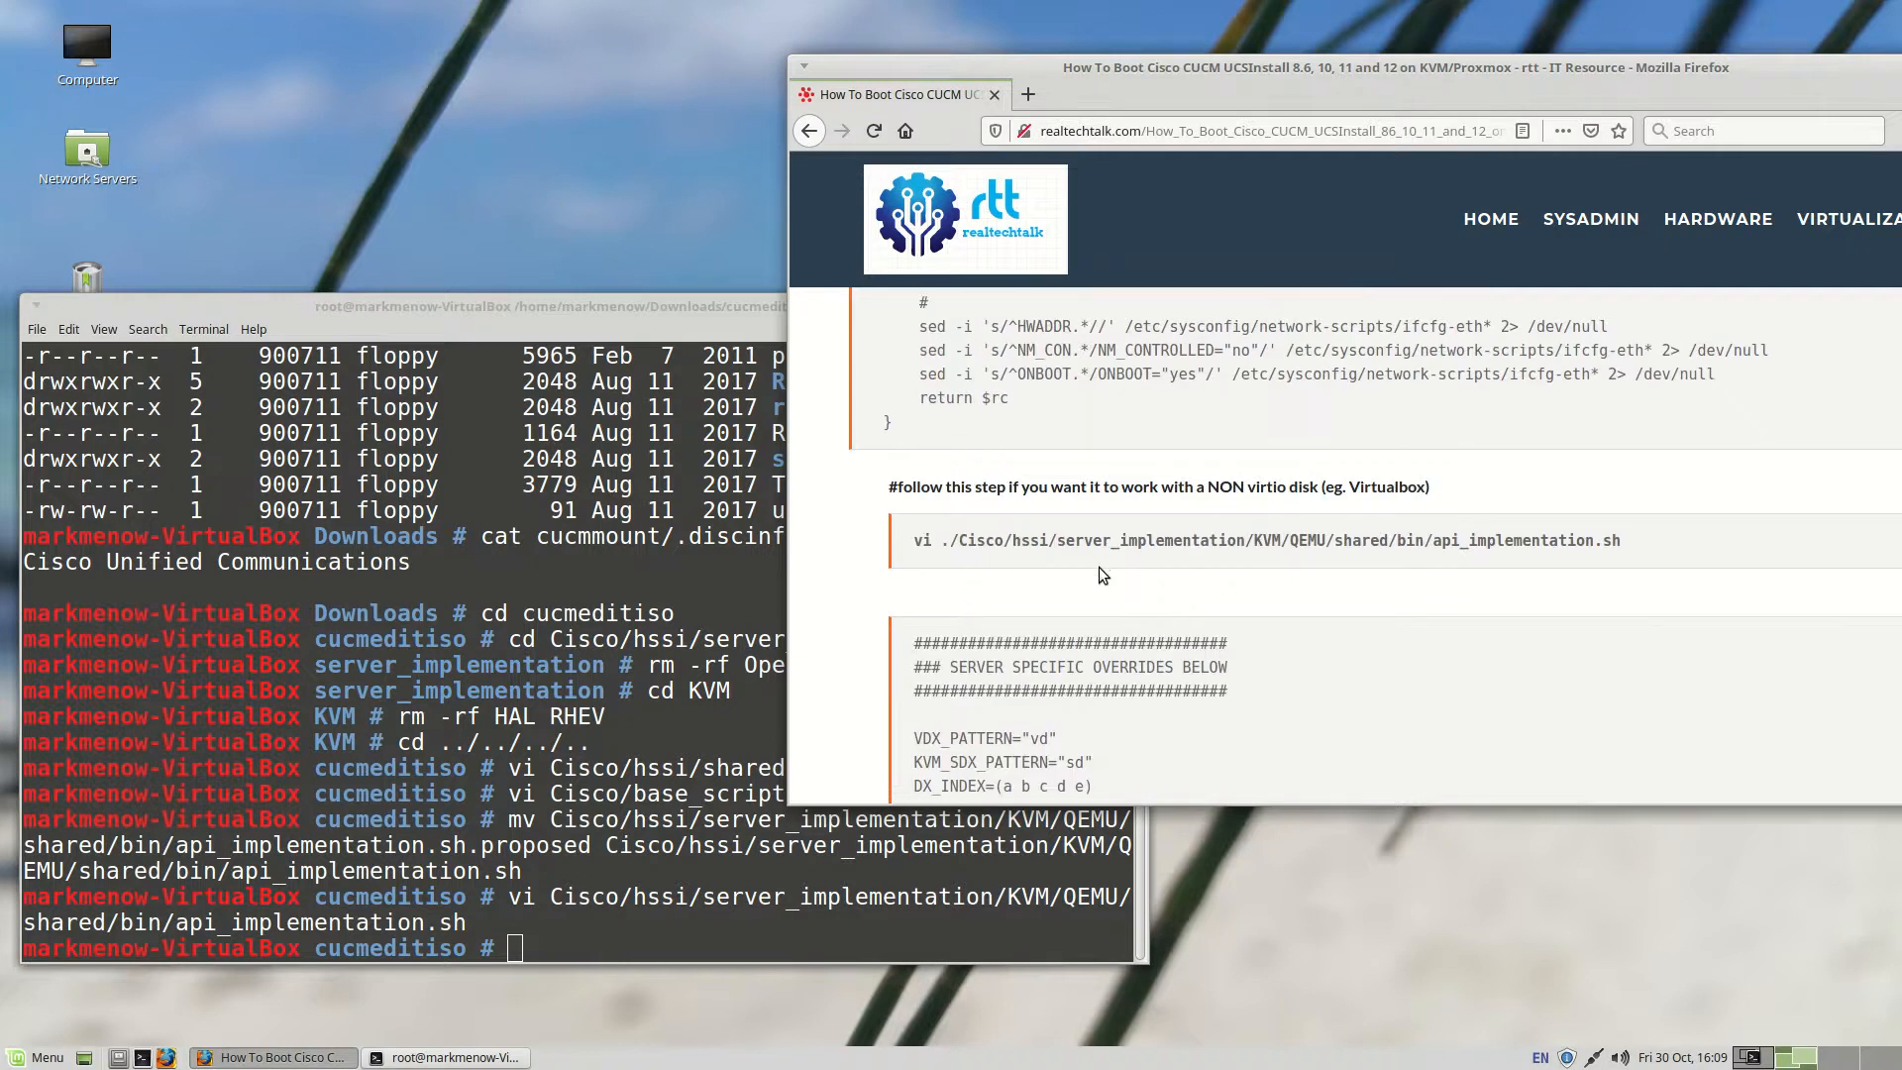
scroll("down", 3)
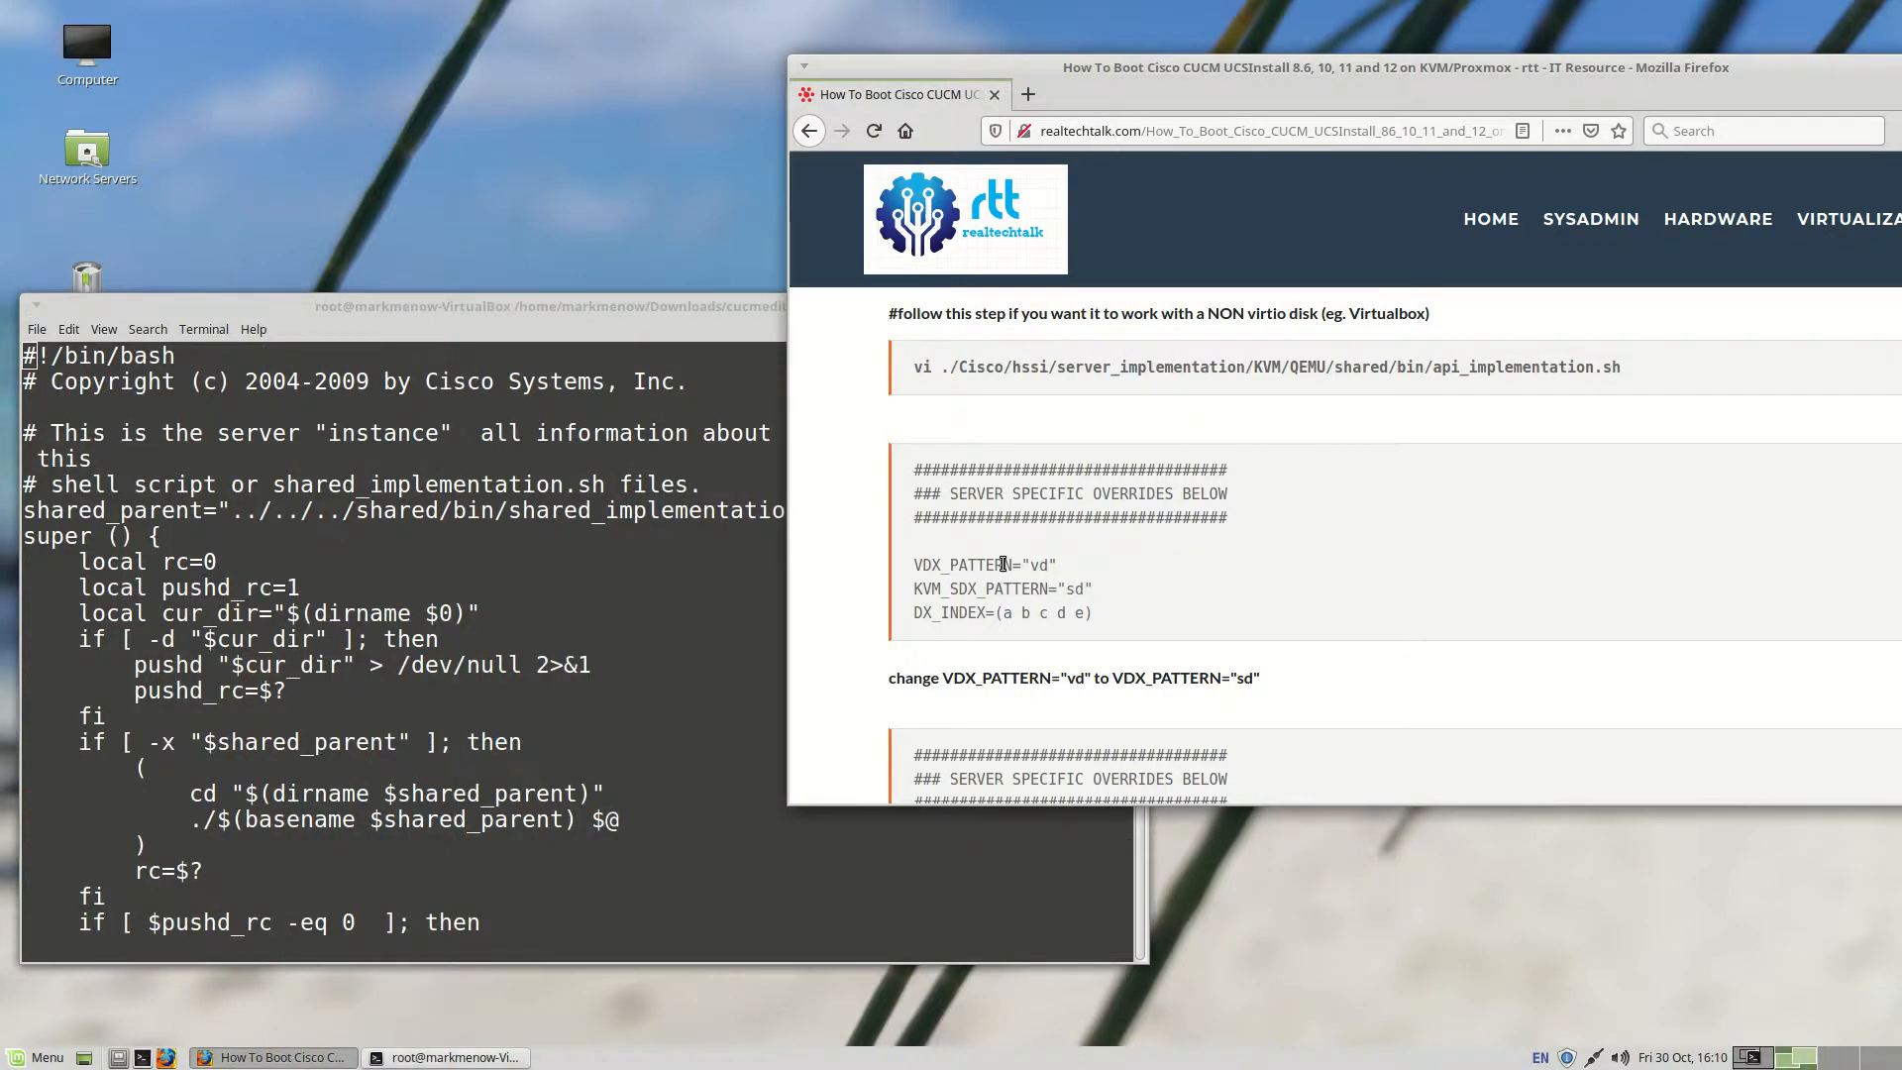
Step: Copy the VDX_PATTERN name from the guide for the sd edit
double_click(960, 564)
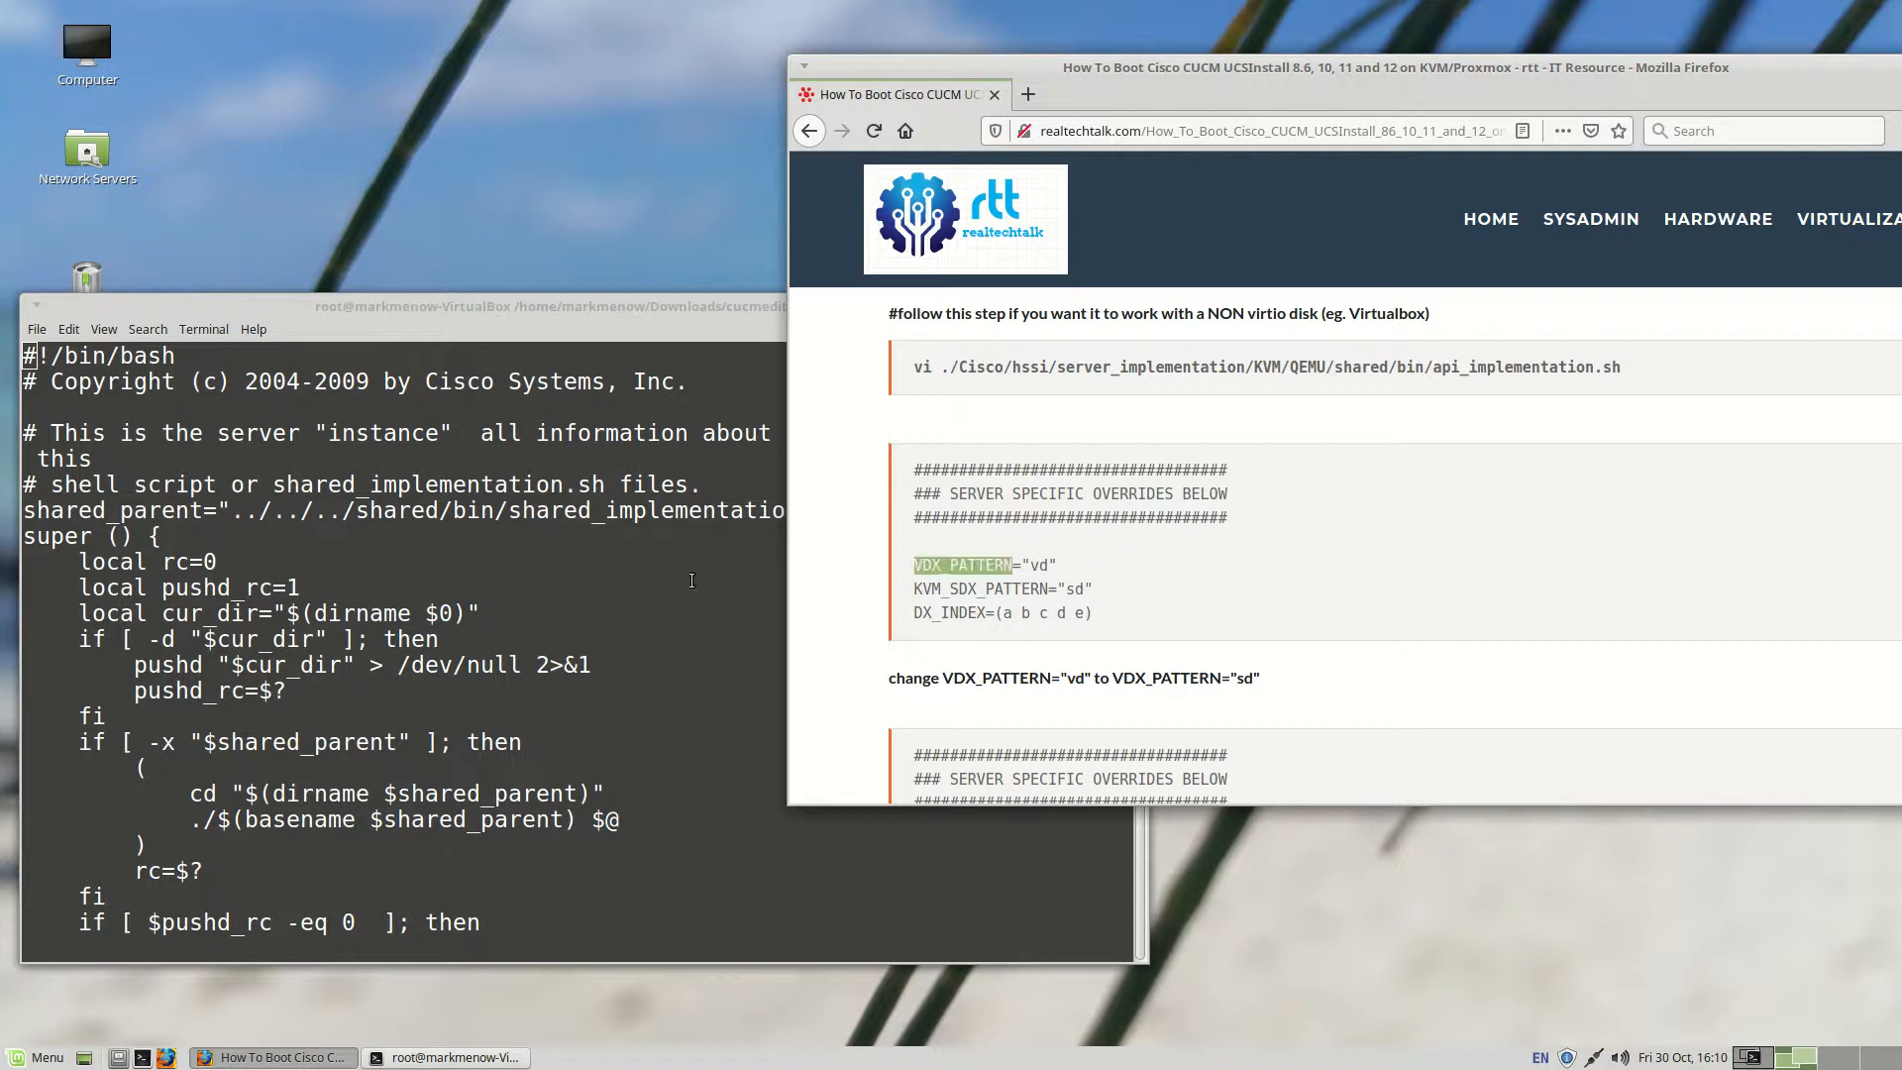
mouse_move(637, 579)
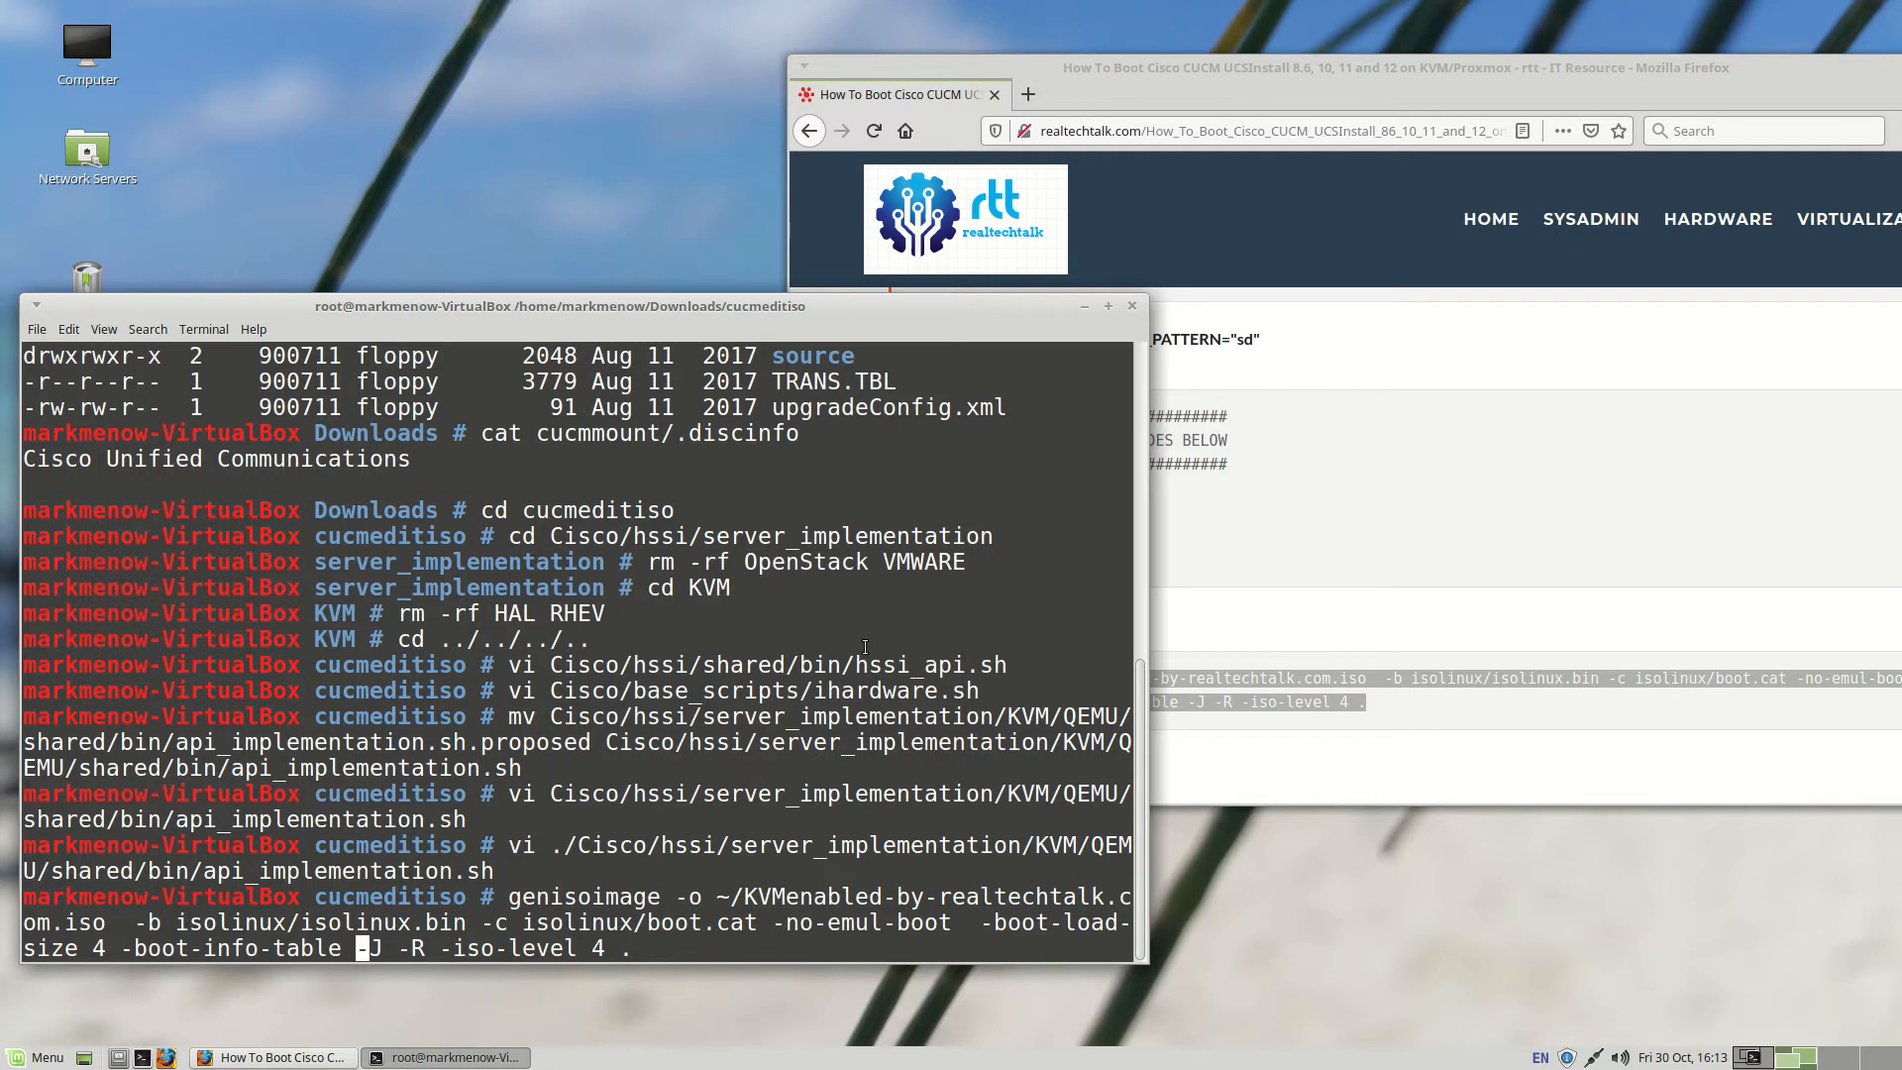
Step: Run genisoimage to build ~/KVMenabled-by-realtechtalk.com.iso from cucmeditiso
key("Return")
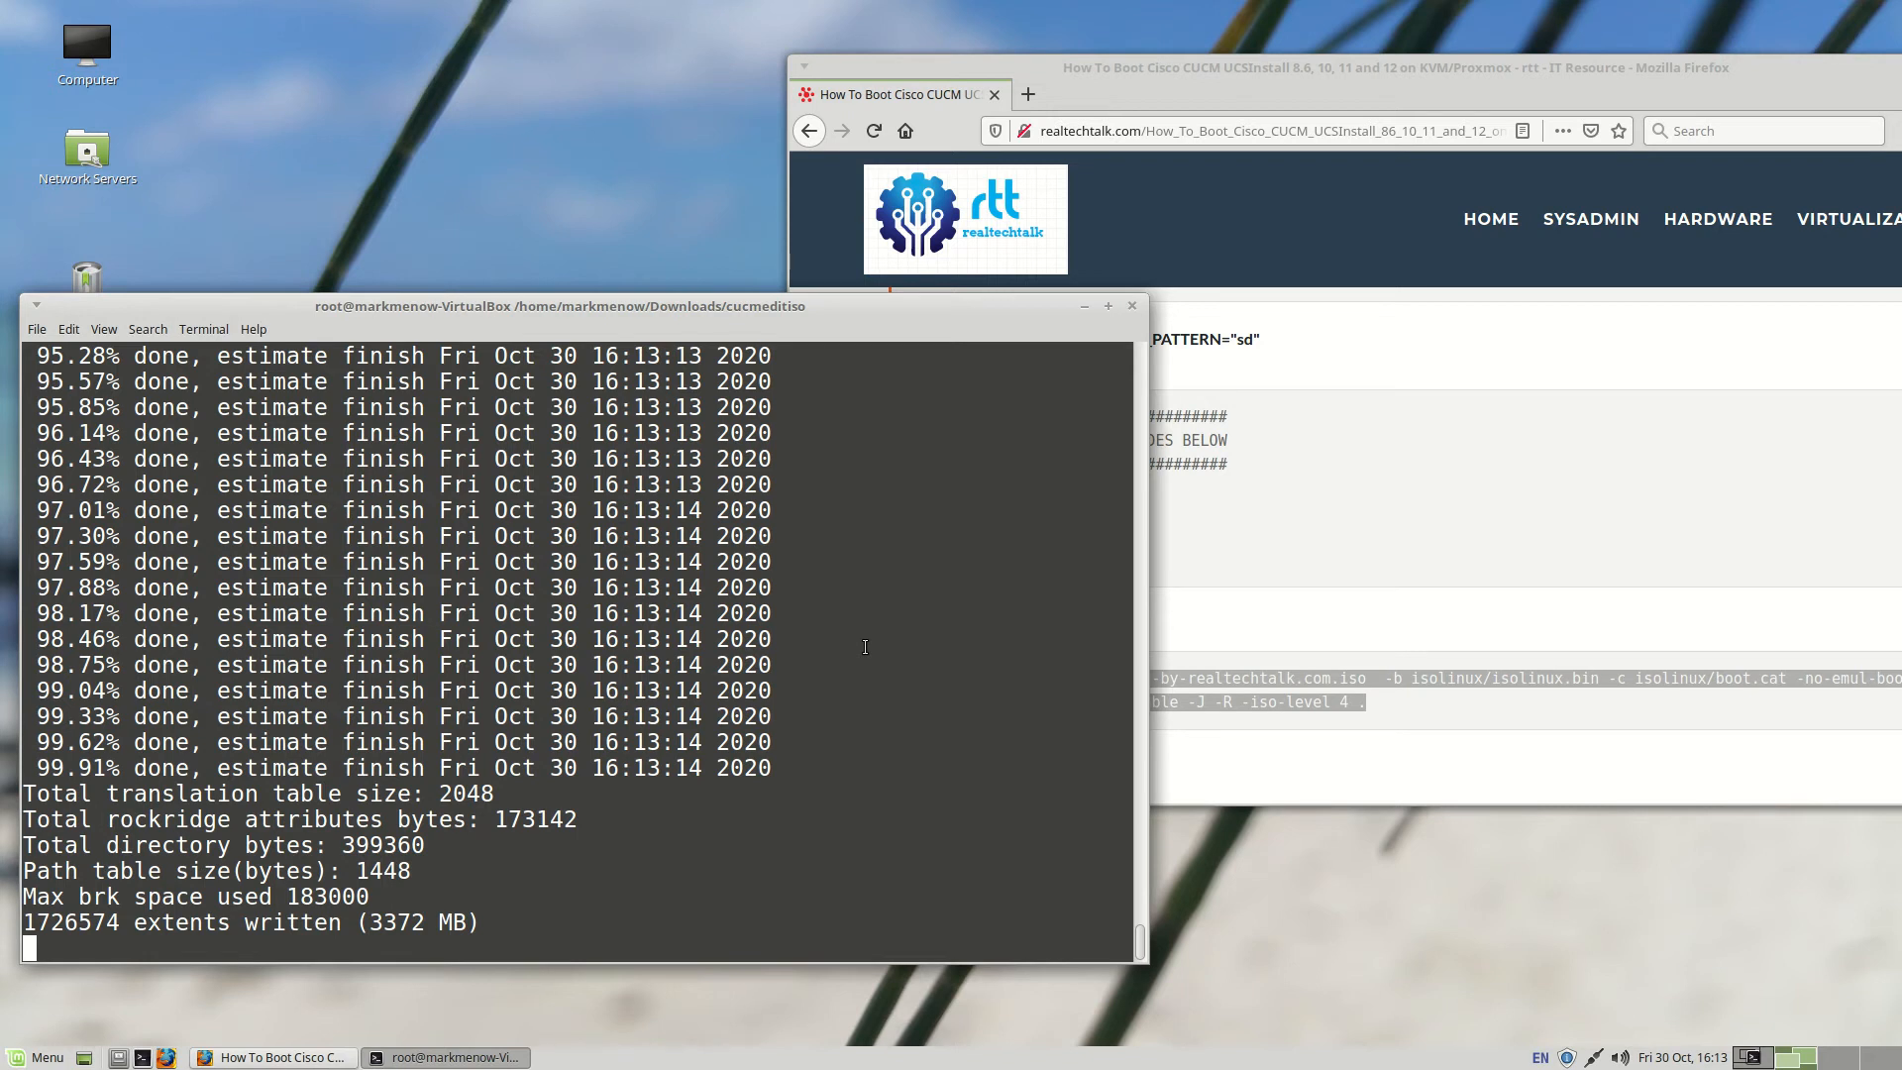
Step: Scroll the CUCM KVM guide down to the genisoimage command and Errors section
scroll("down", 3)
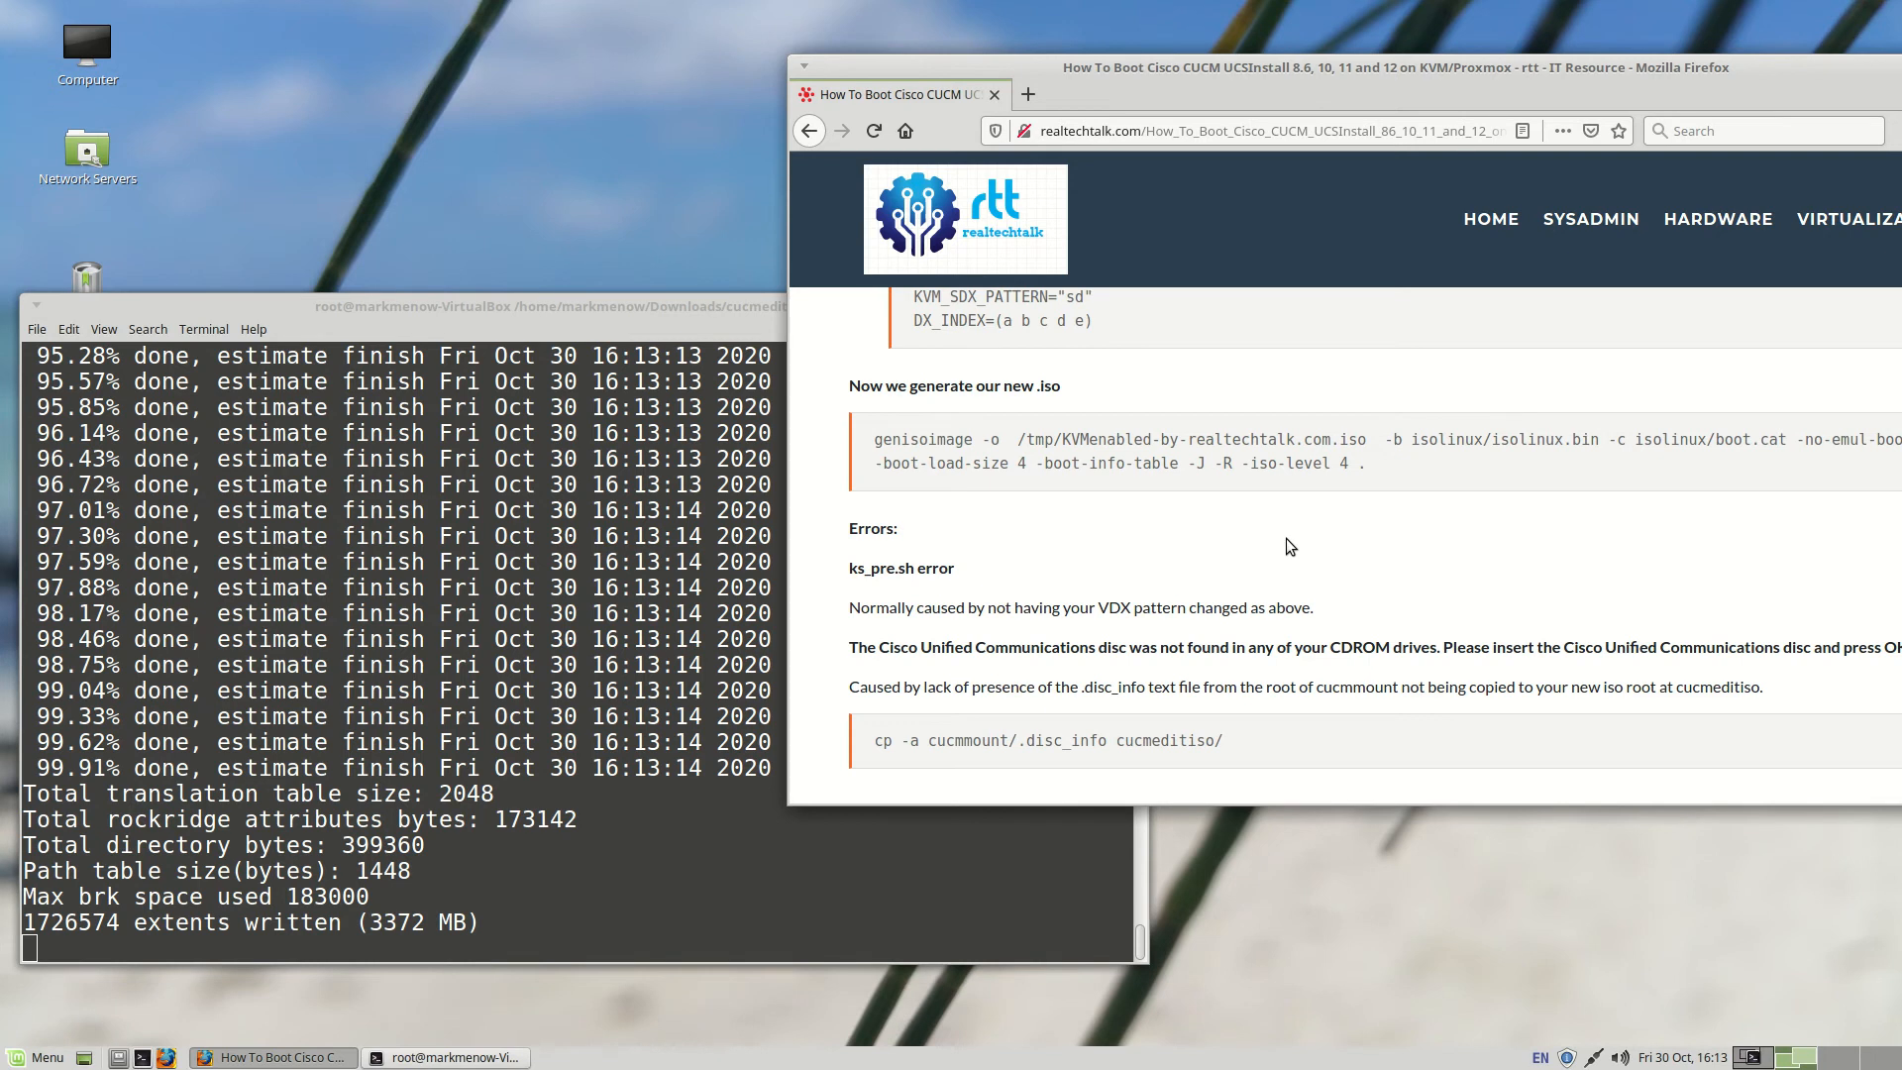